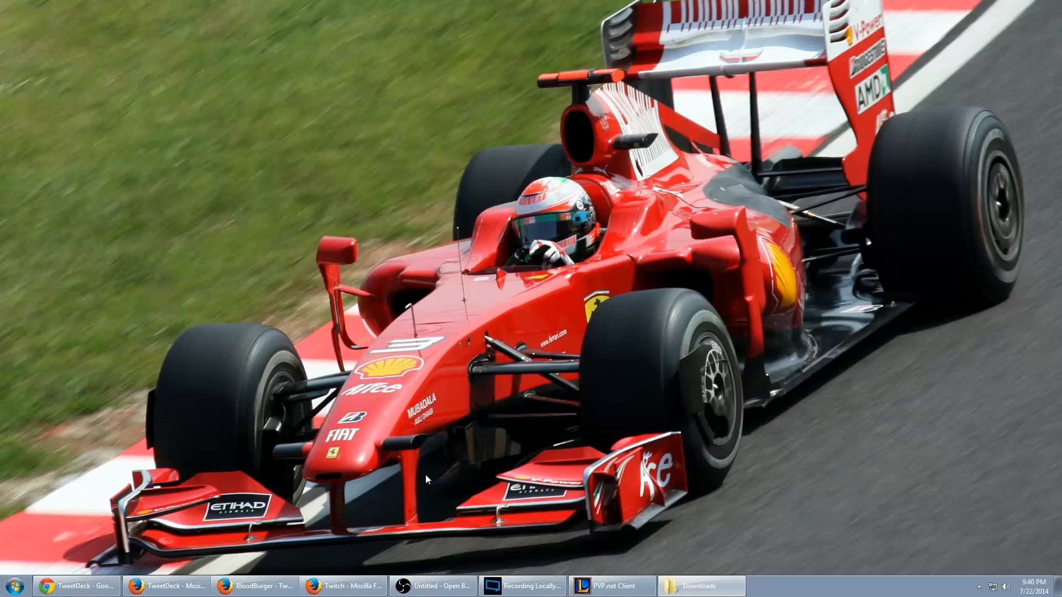
- Bring the OBS window with its two scenes and Twitter, AVerMedia sources to the front
left_click(434, 586)
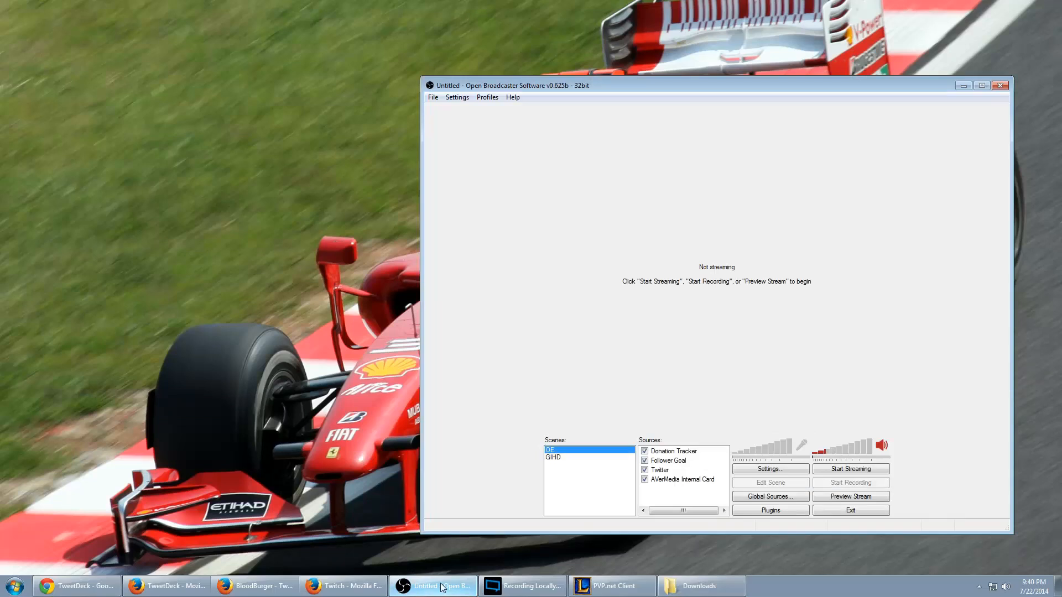
mouse_move(711, 142)
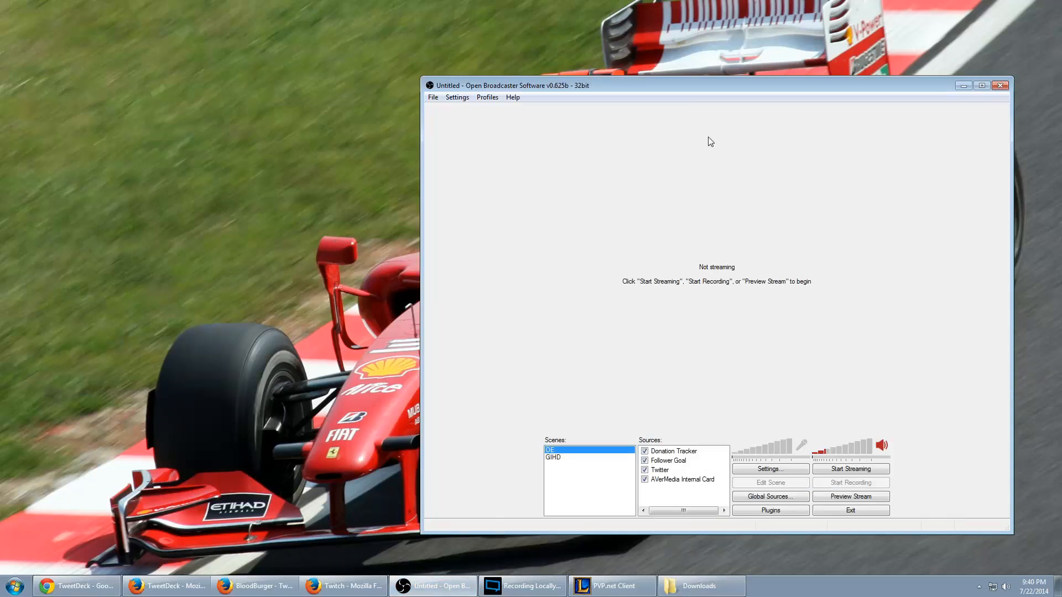
mouse_move(705, 154)
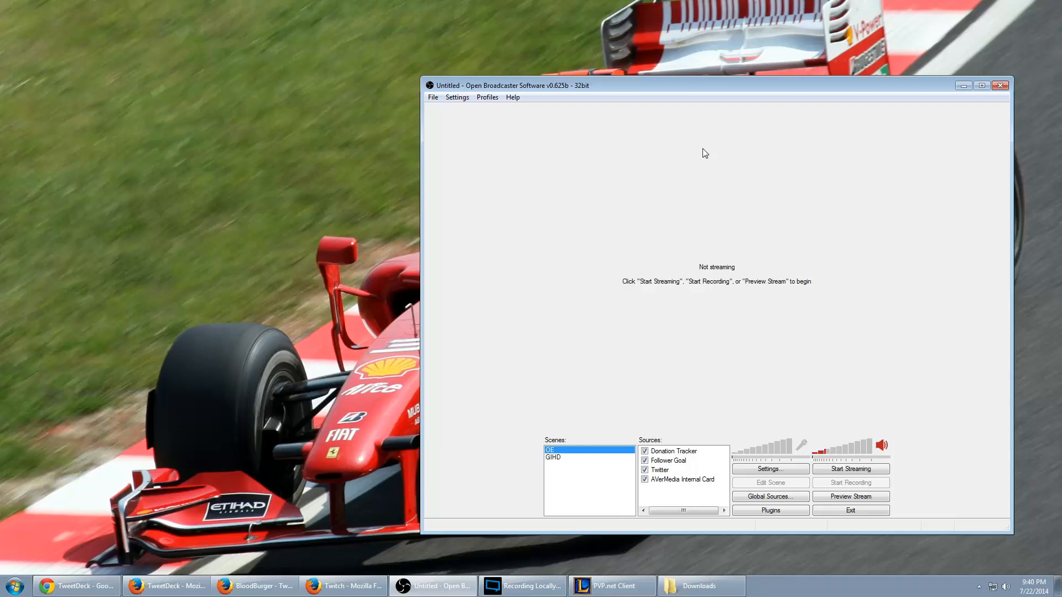
mouse_move(561, 492)
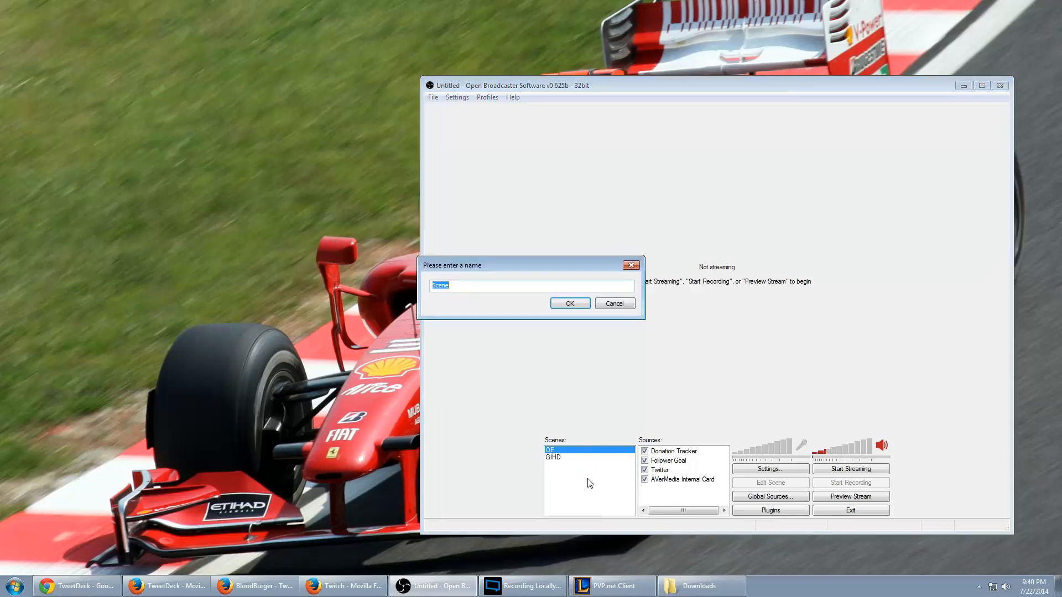
- Create the Desktop scene and add a Monitor Capture source of monitor 2
type("Des")
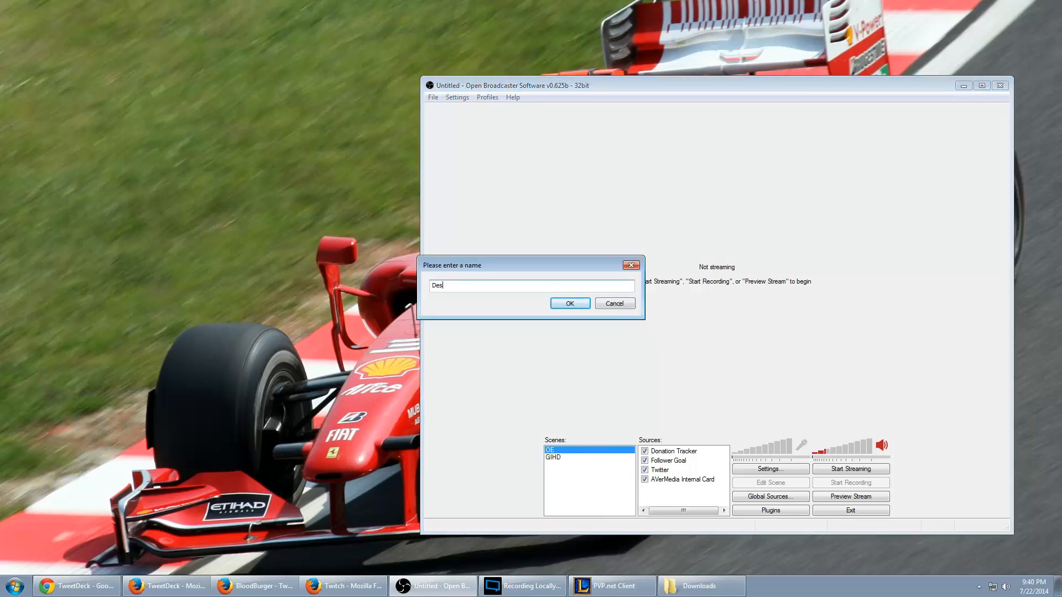
left_click(568, 302)
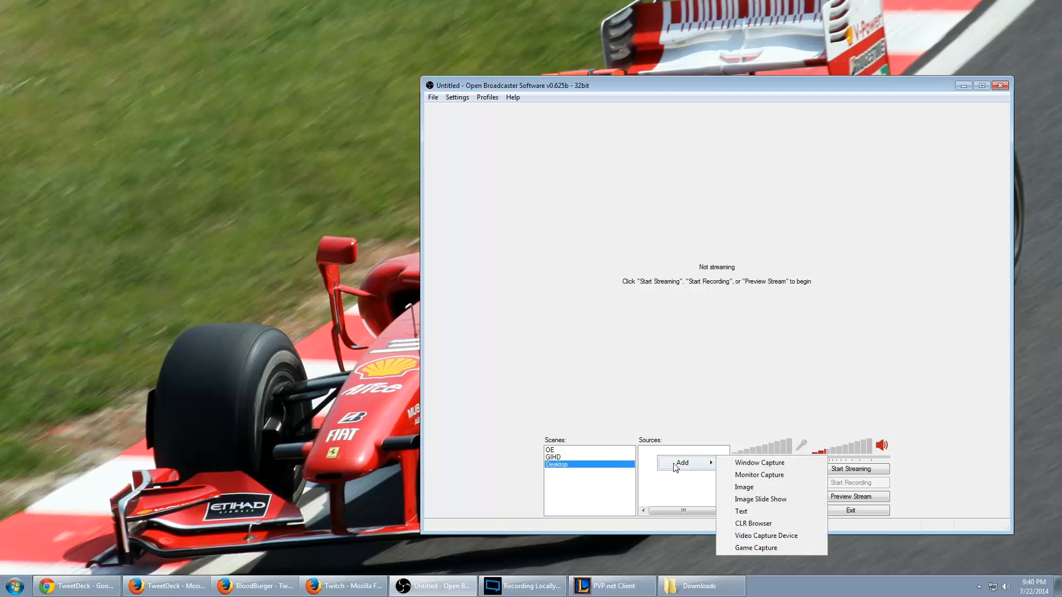
left_click(759, 475)
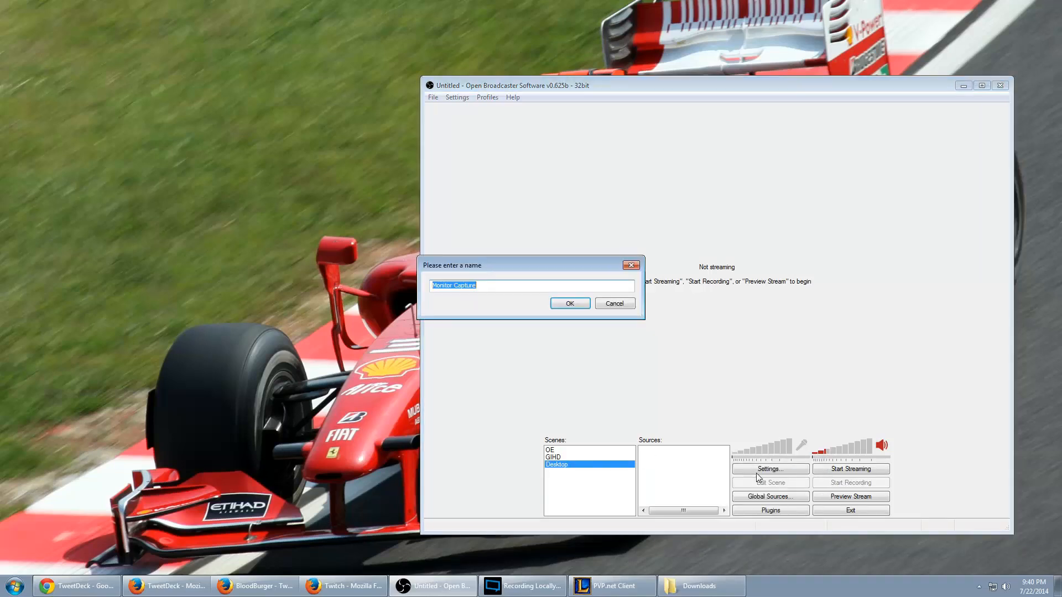
left_click(569, 304)
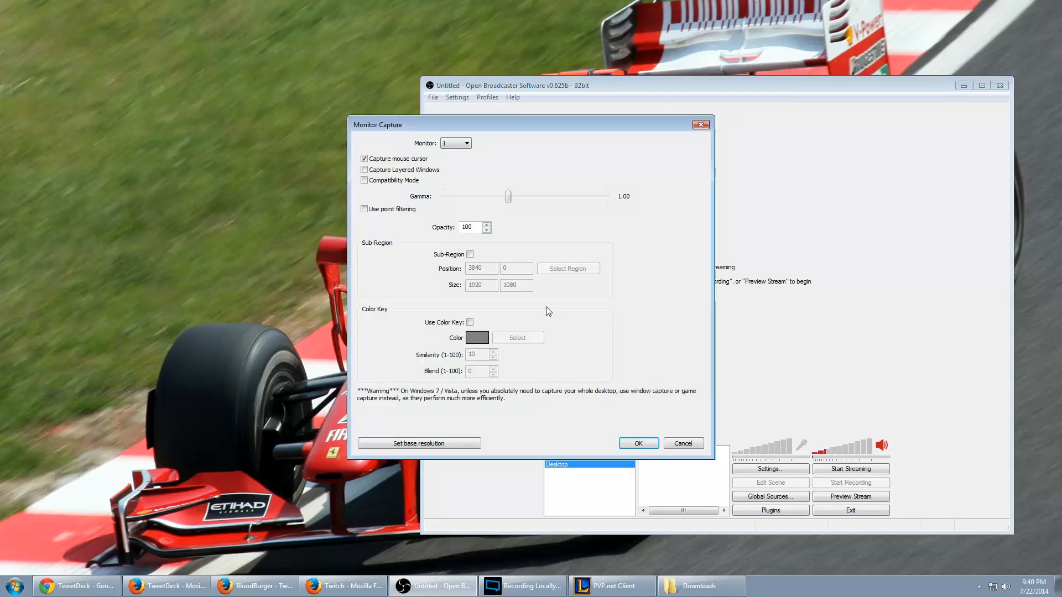
left_click(468, 142)
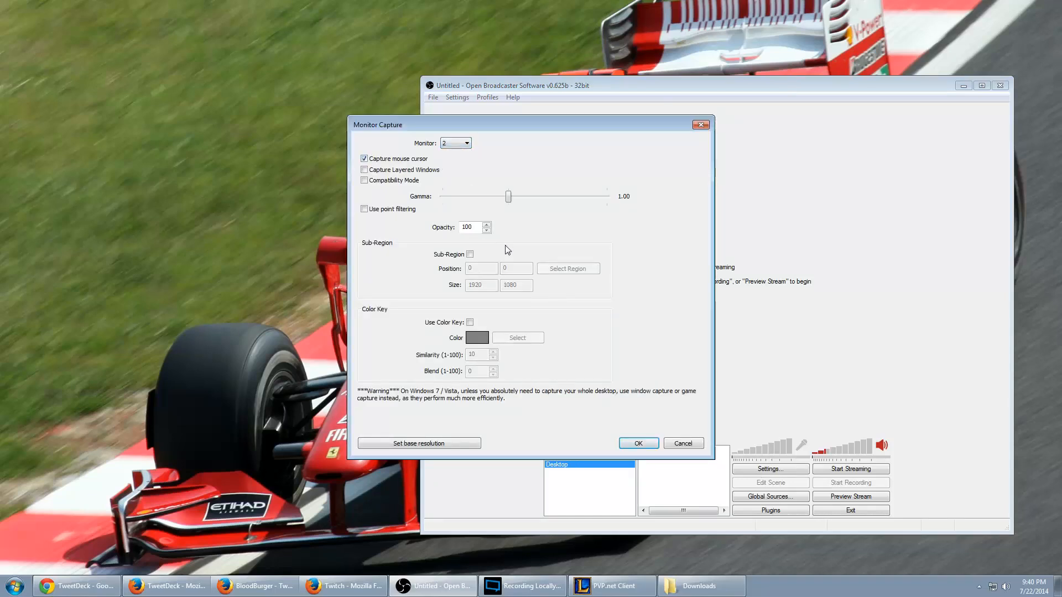
left_click(637, 443)
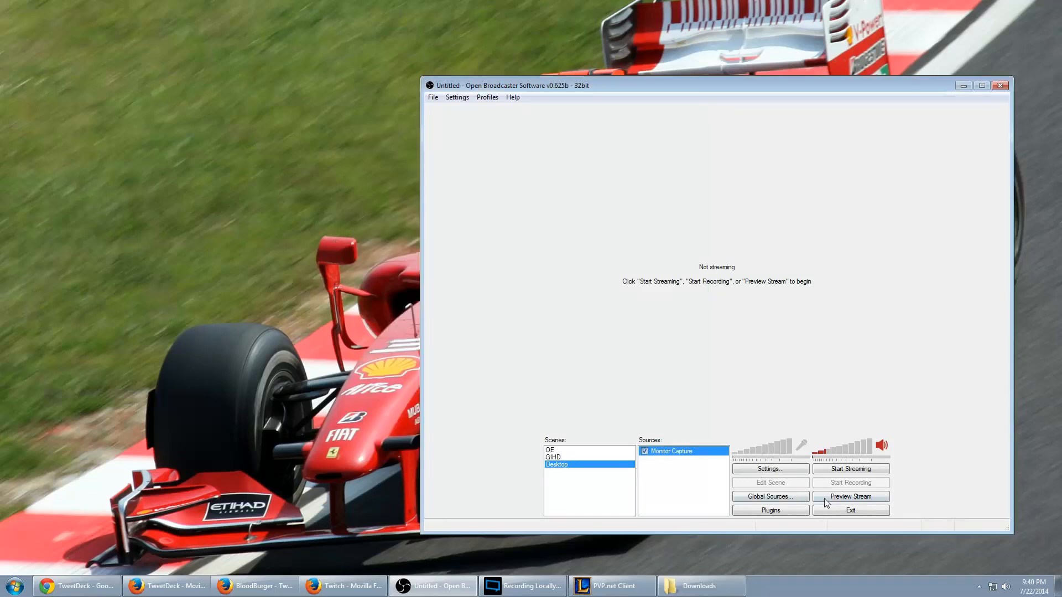
- Test the preview, disable Aero in the video settings, then restart the stream preview
left_click(851, 497)
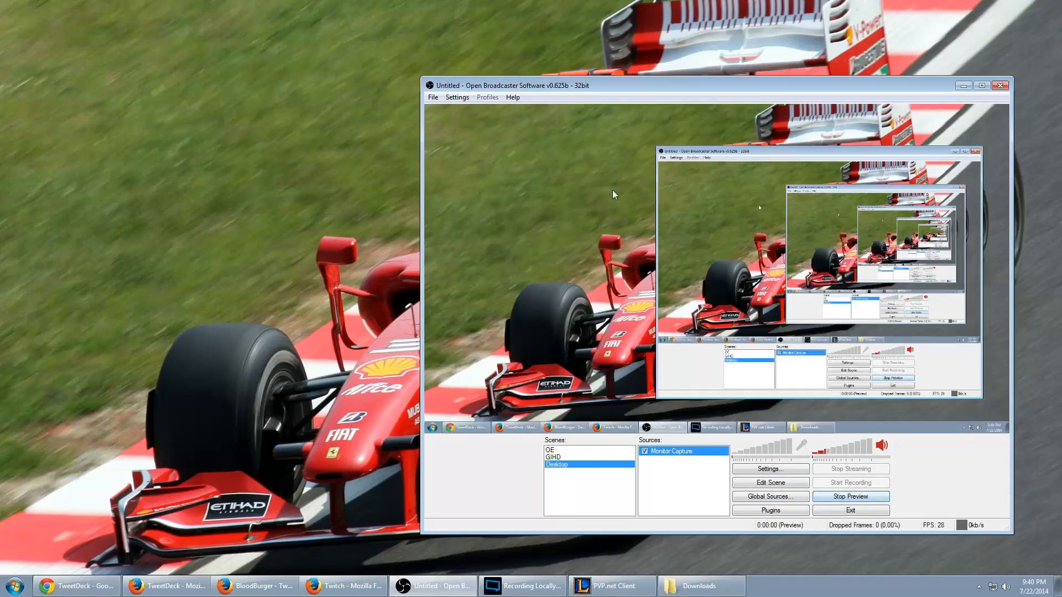
left_click(850, 497)
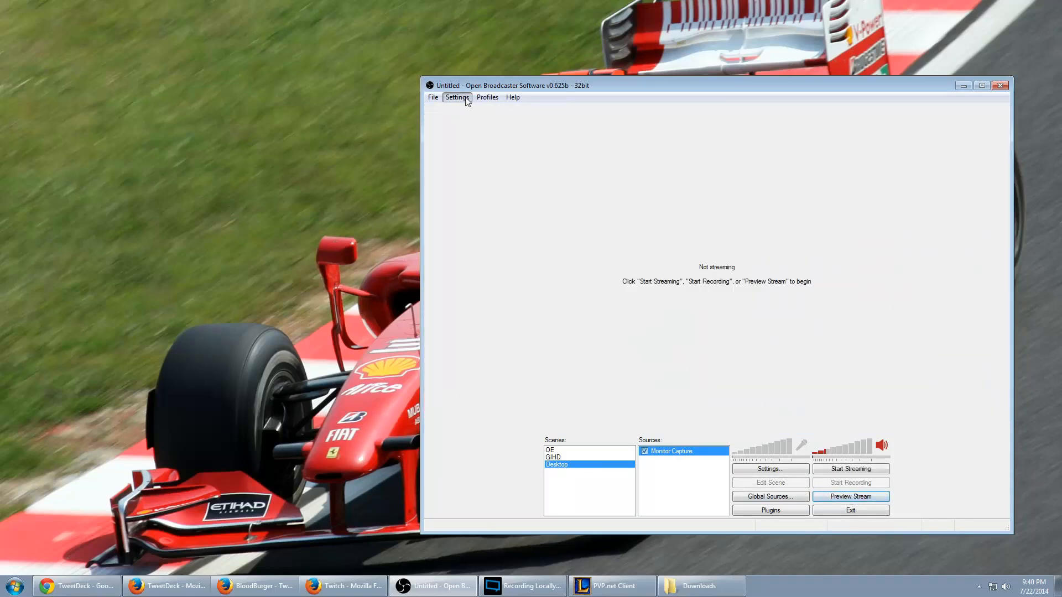
left_click(458, 97)
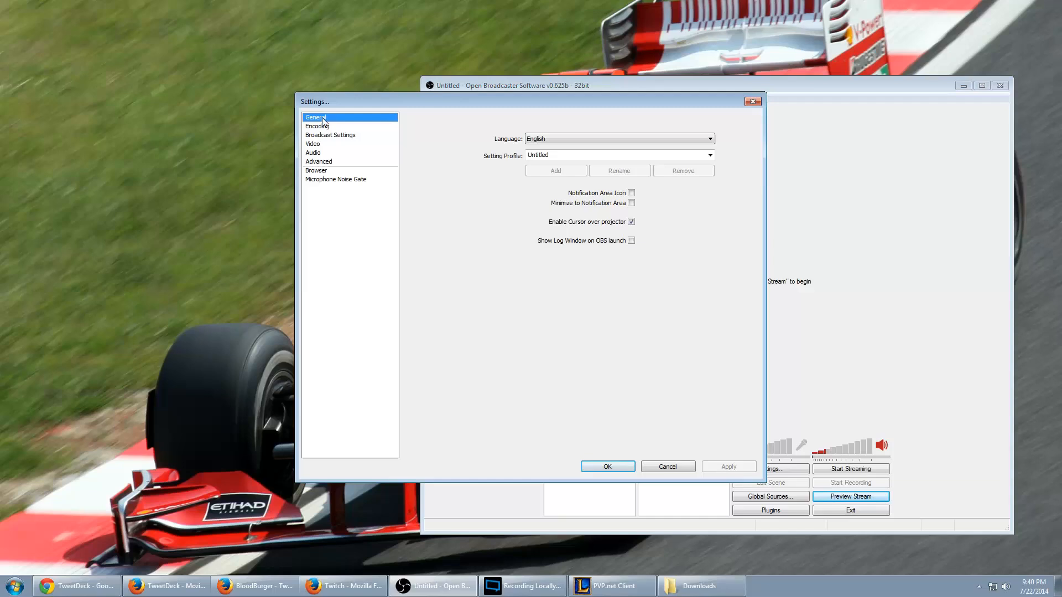
left_click(313, 143)
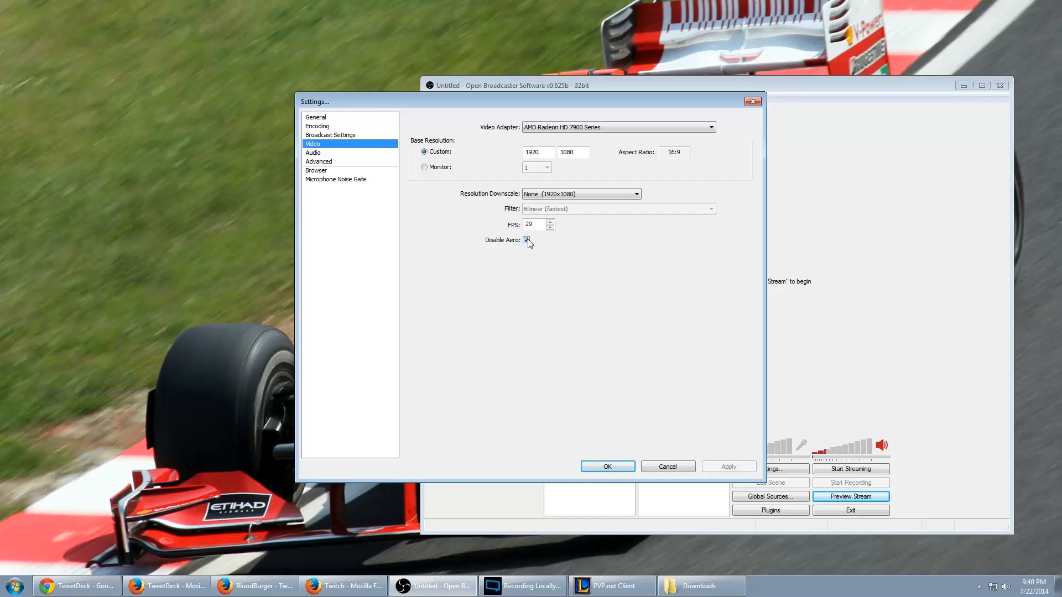
mouse_move(607, 467)
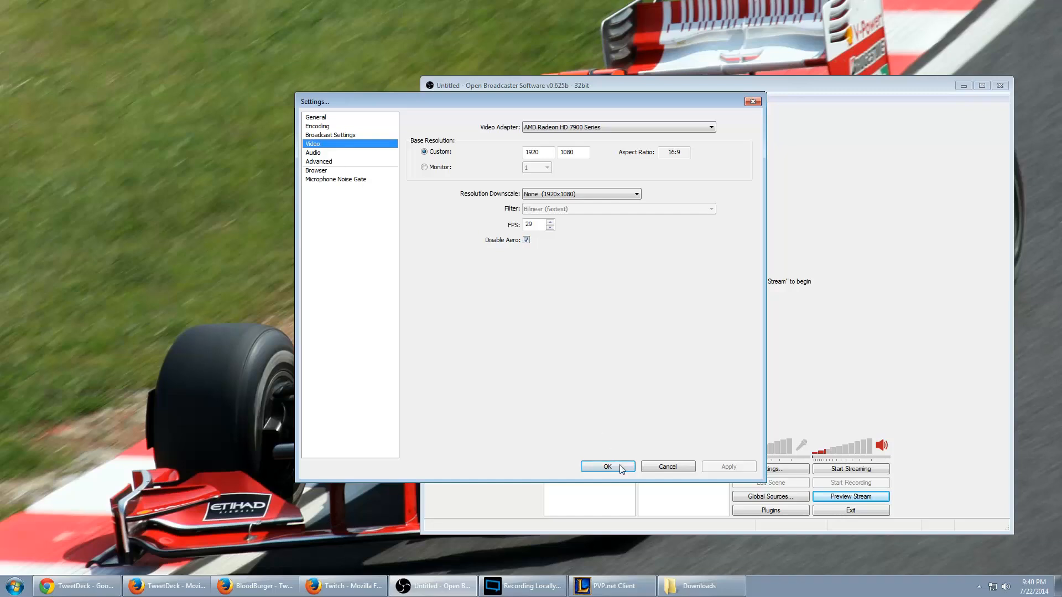
left_click(606, 467)
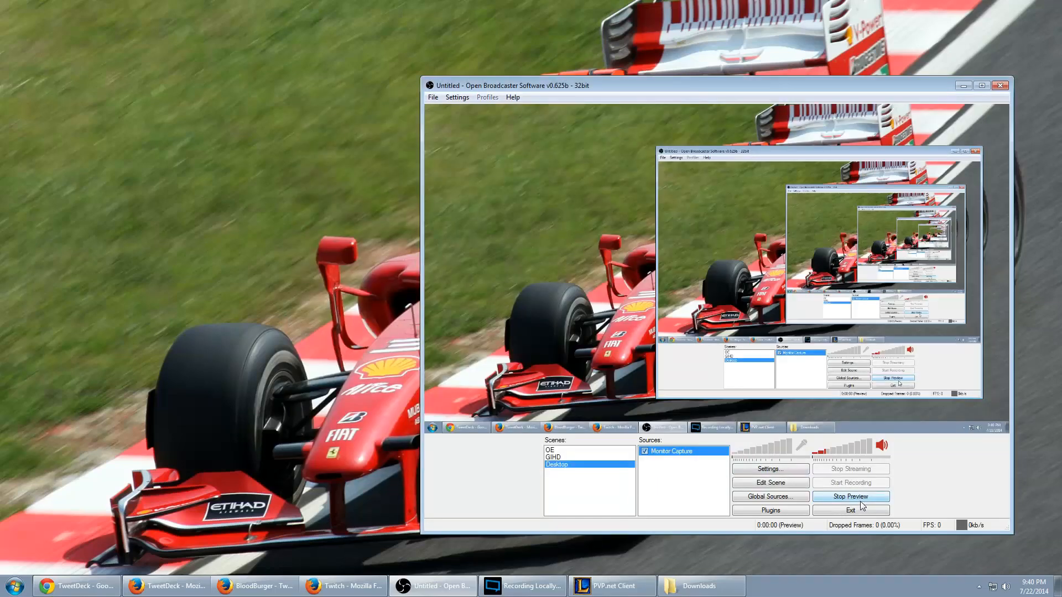
left_click(850, 496)
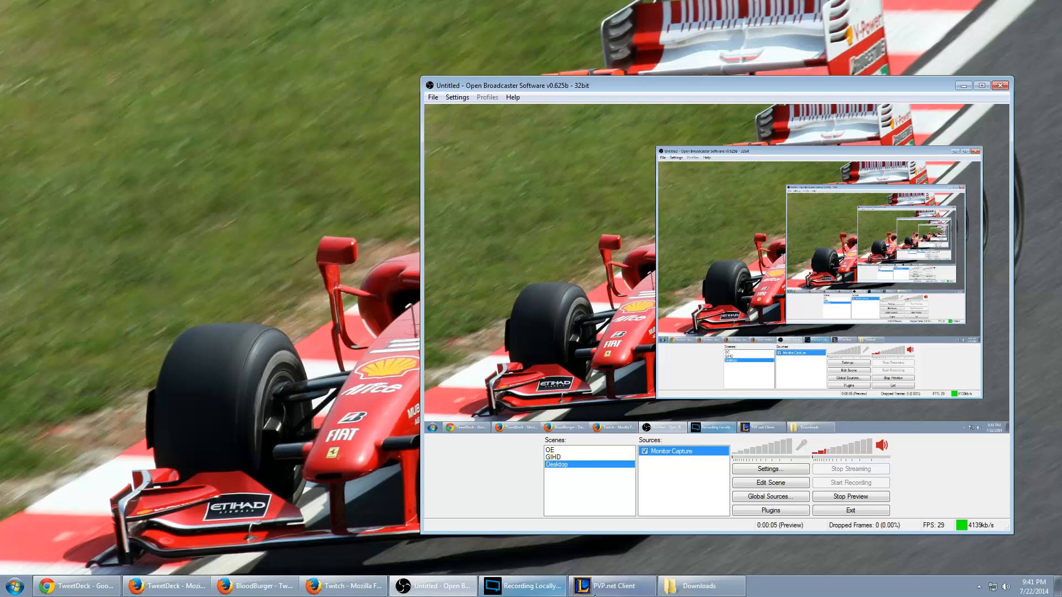
- Move the League client to the upper left and add a Logitech C920 webcam source named Logitech
left_click(609, 586)
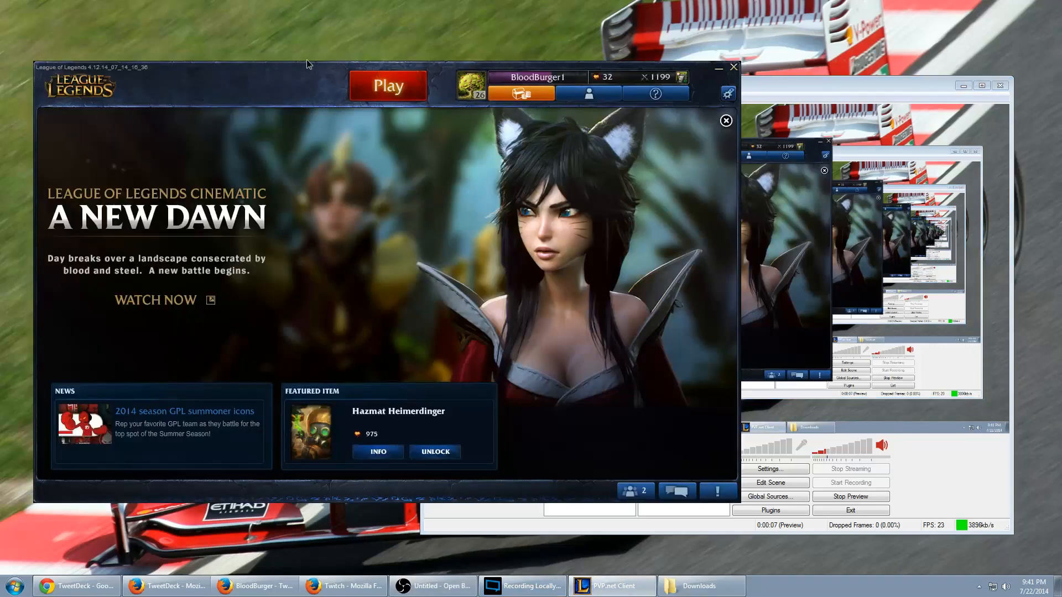
left_click_drag(305, 64, 251, 24)
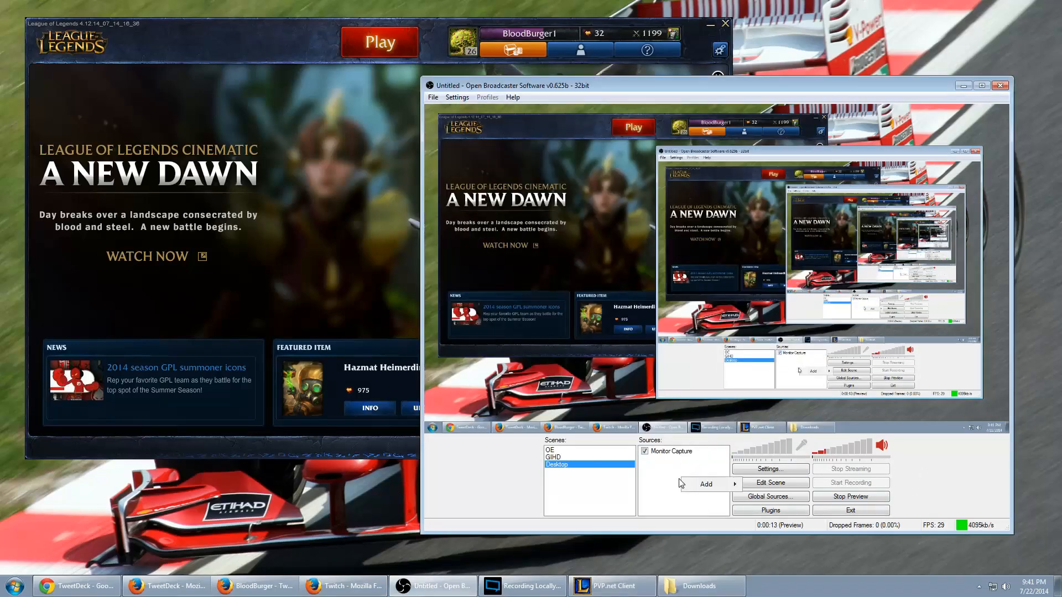
left_click(705, 483)
type("Lo")
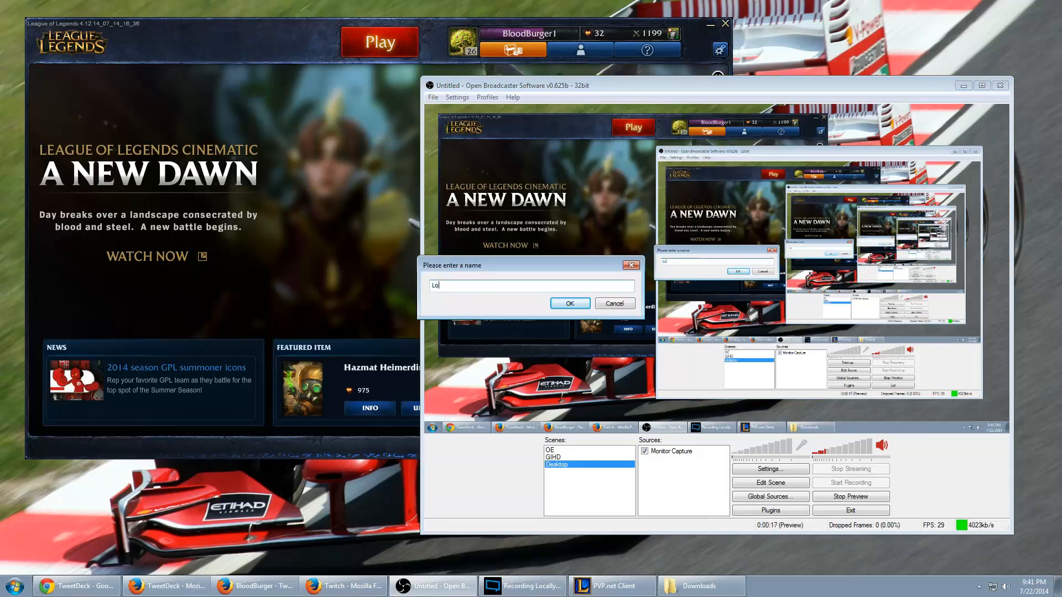
type("gitech")
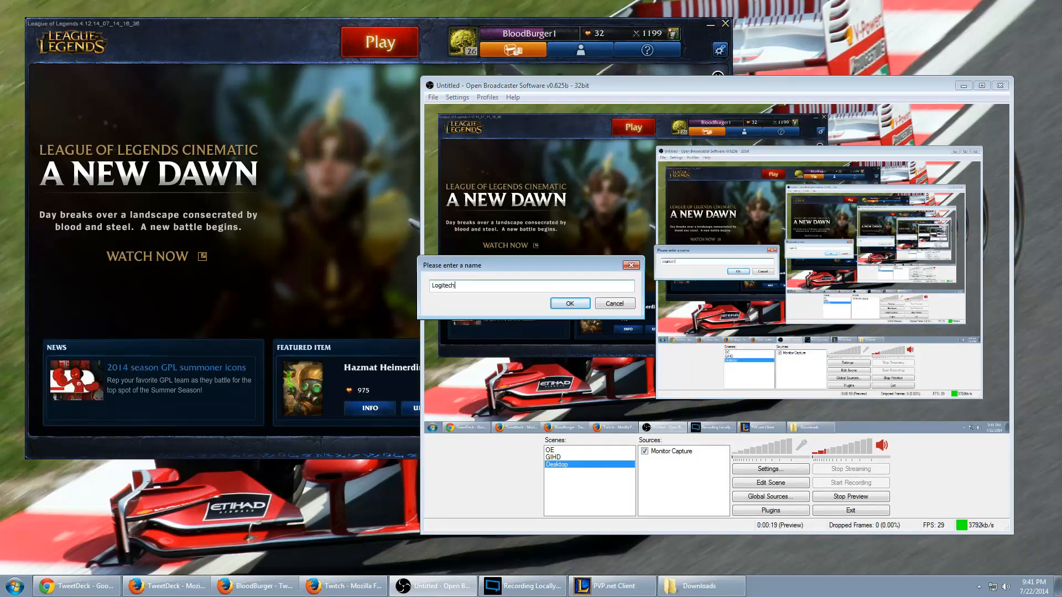
left_click(569, 302)
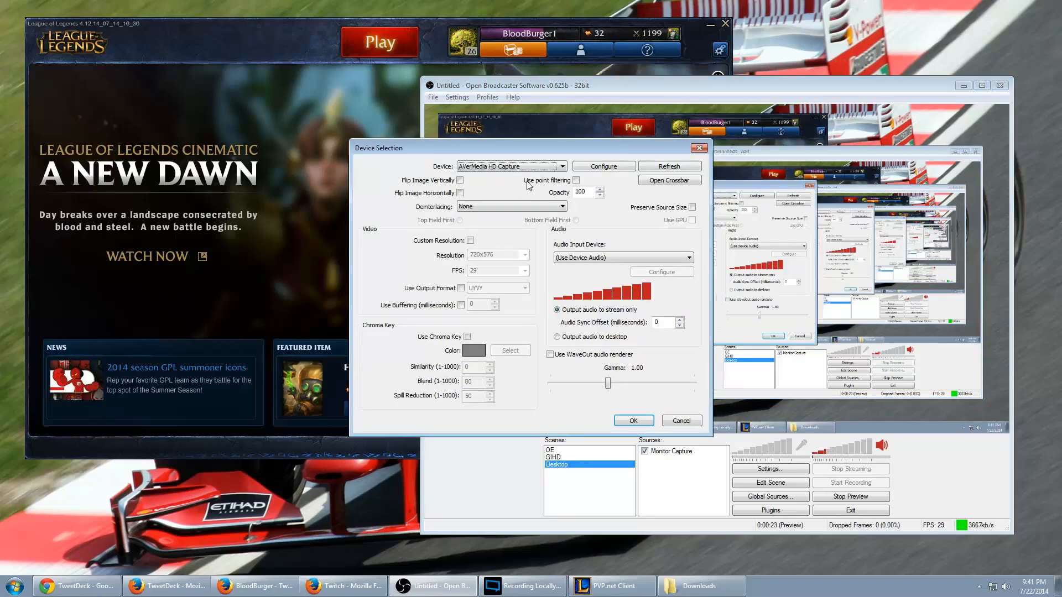
left_click(561, 166)
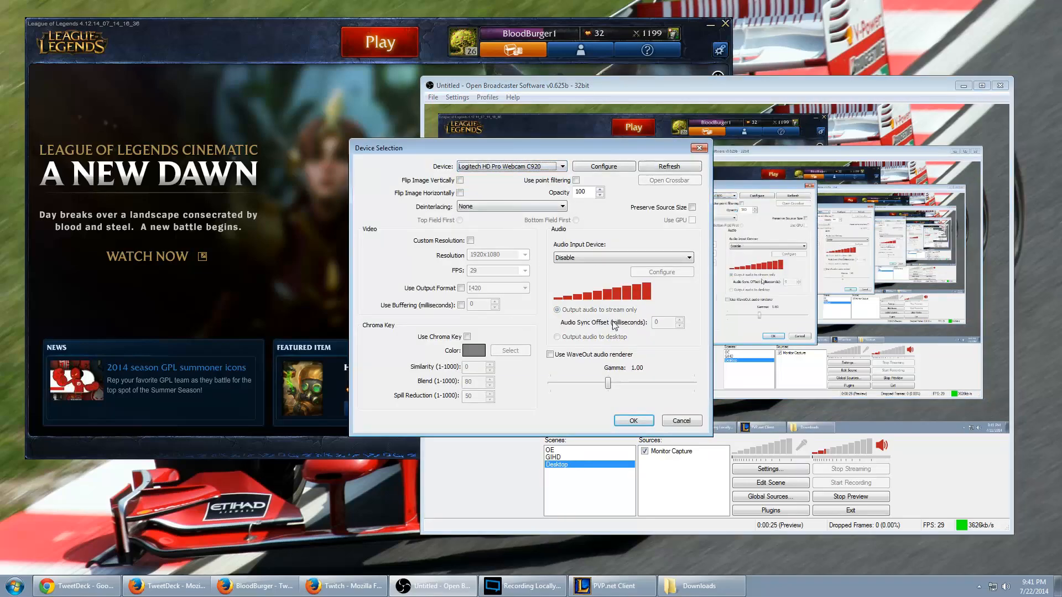
left_click(633, 420)
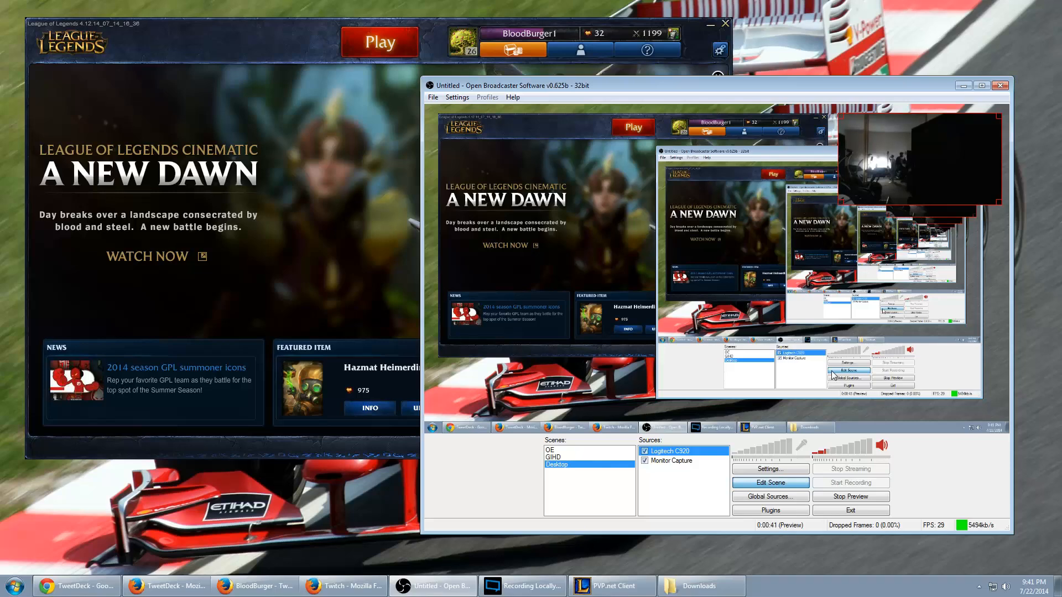
mouse_move(843, 342)
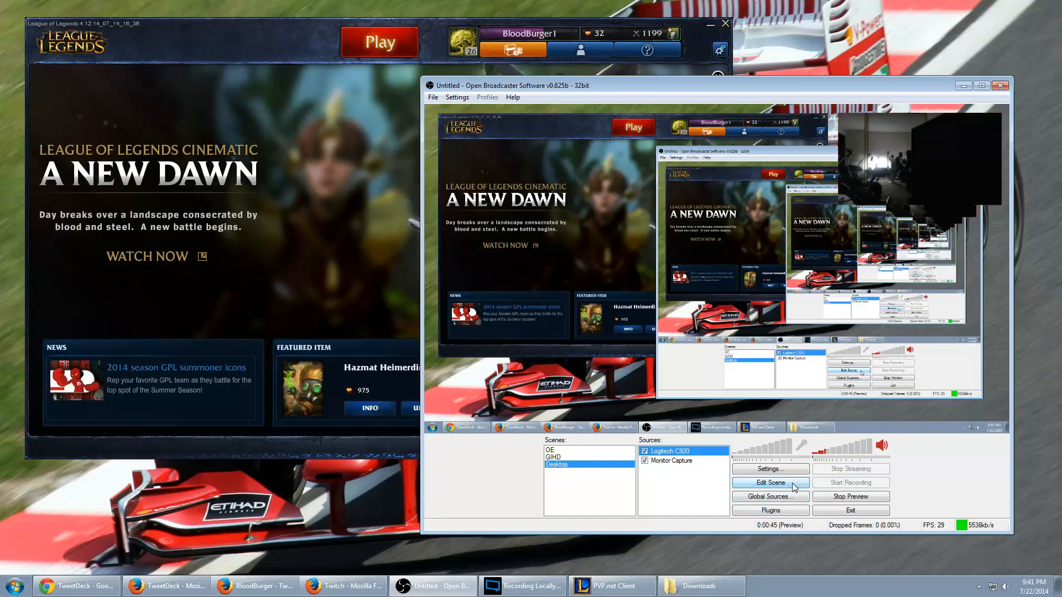
mouse_move(661, 525)
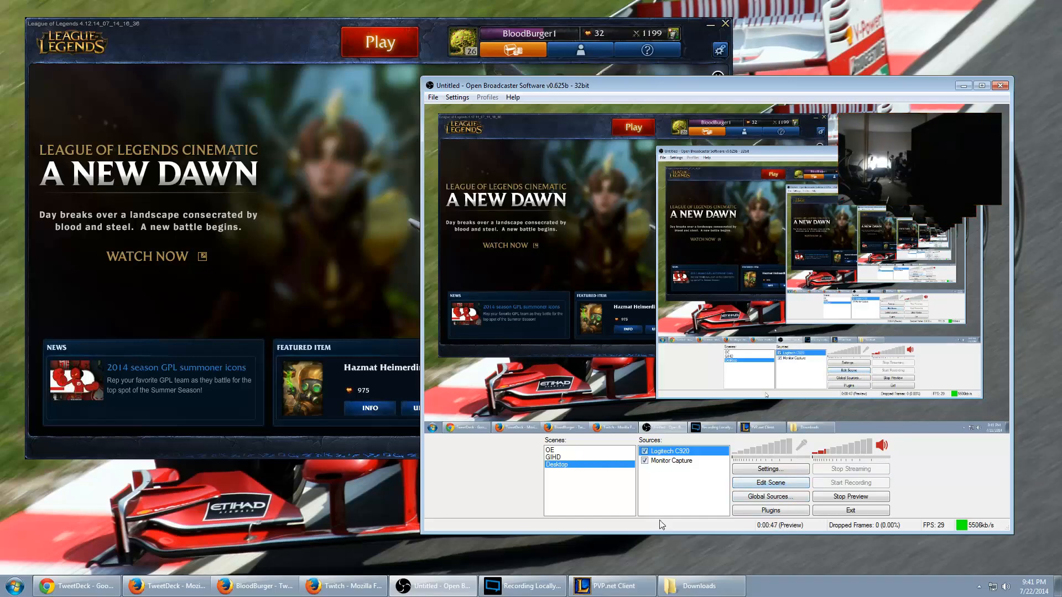
left_click(342, 585)
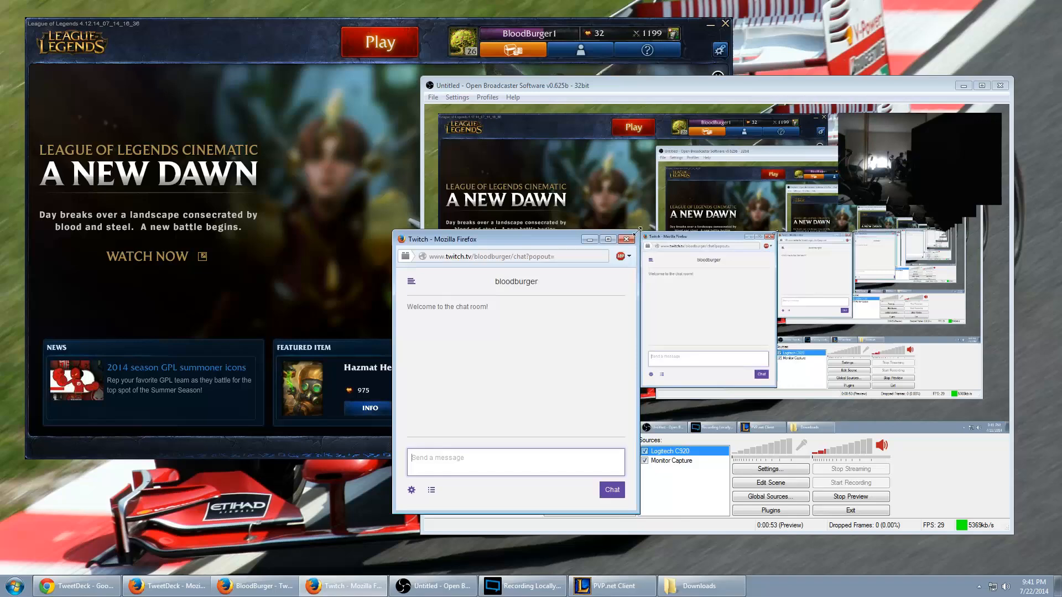
left_click(625, 239)
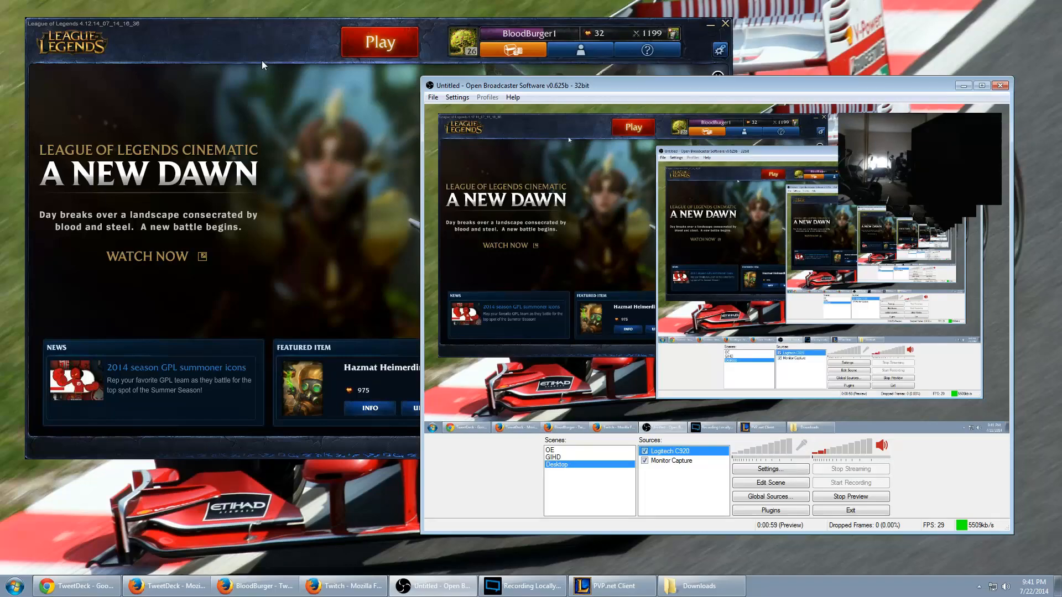
left_click(379, 42)
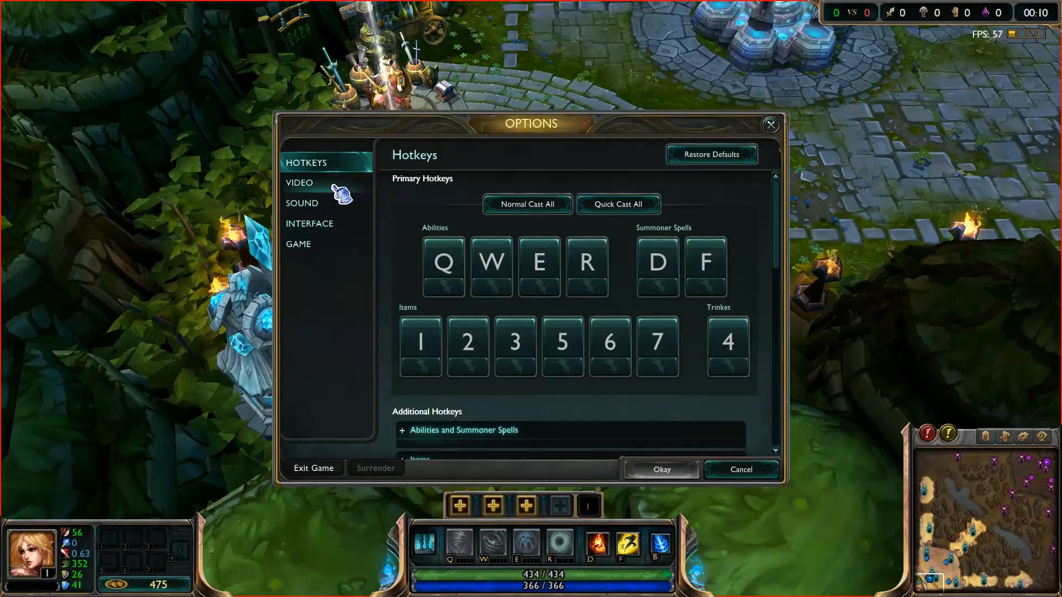
- Switch League of Legends to Borderless window mode and close its Options
left_click(309, 182)
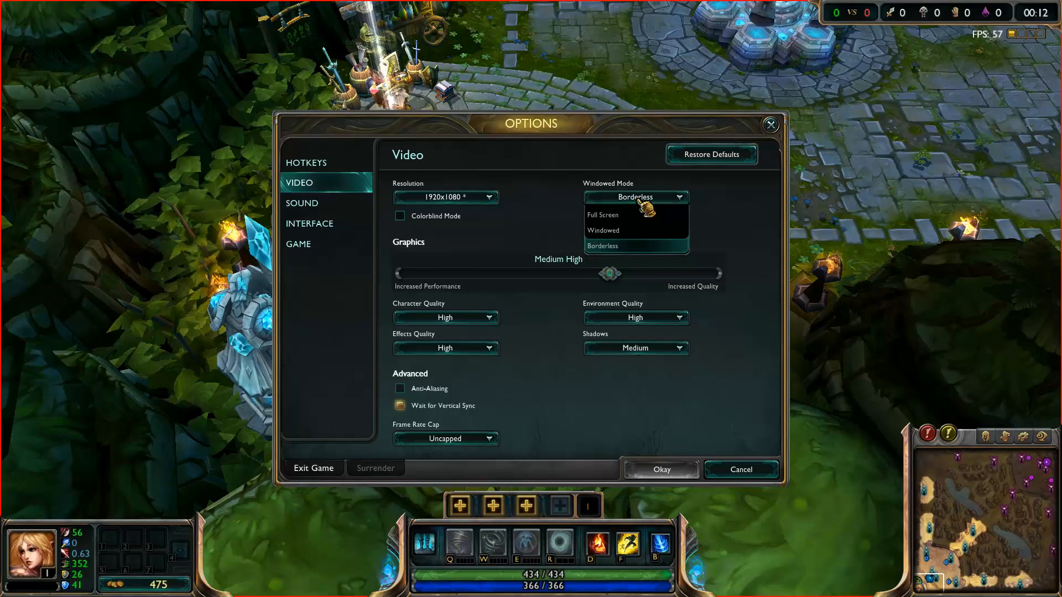
left_click(634, 245)
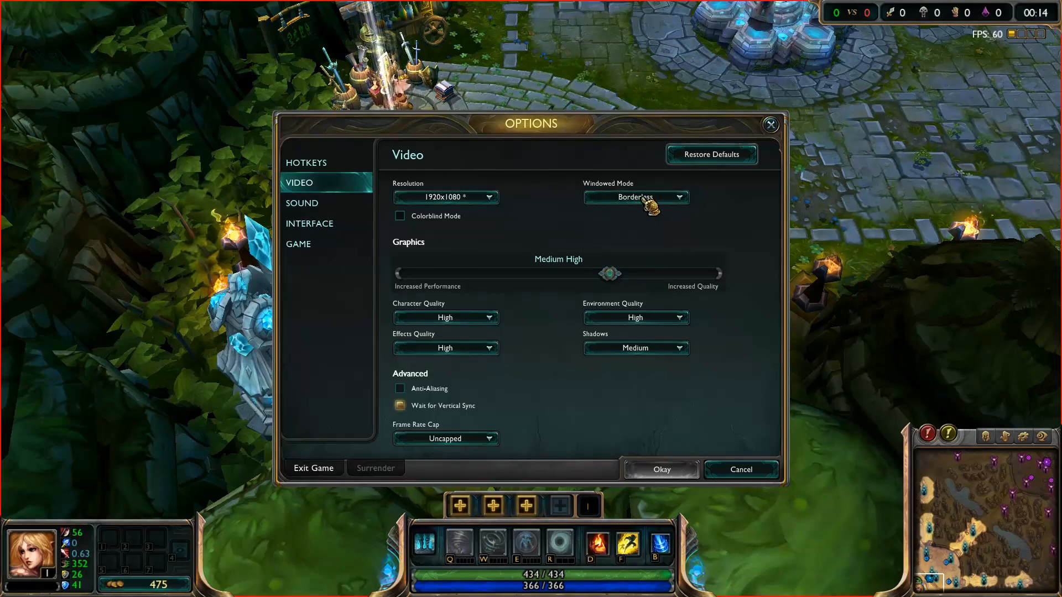
mouse_move(735, 495)
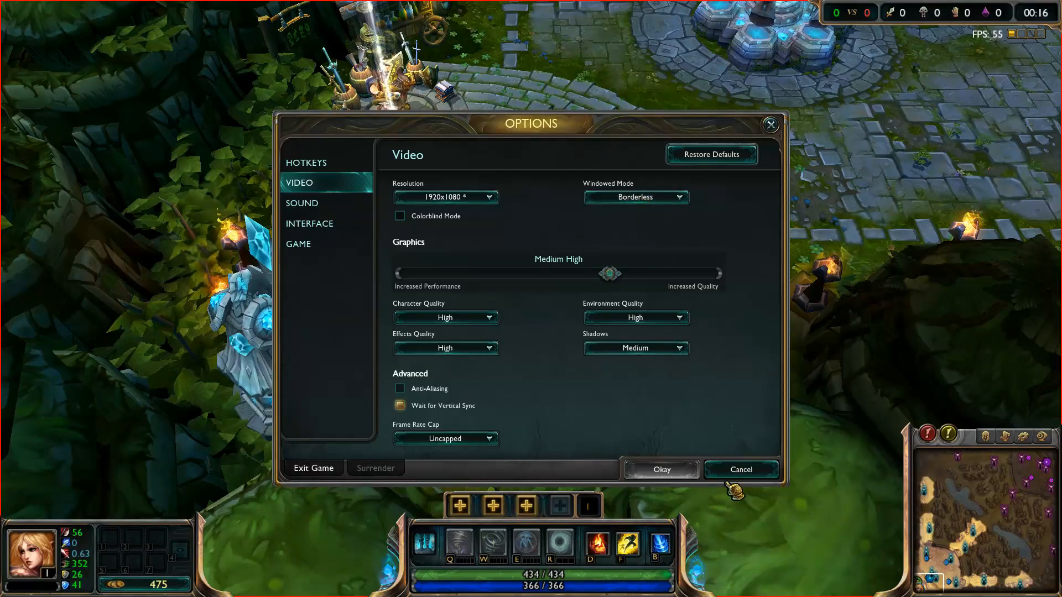
left_click(661, 470)
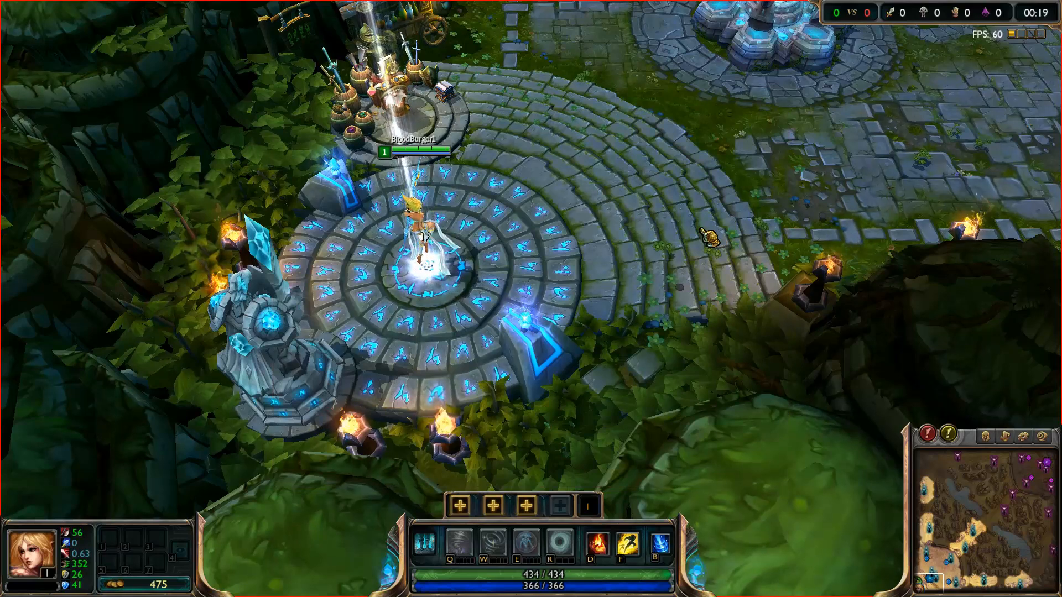
left_click(435, 586)
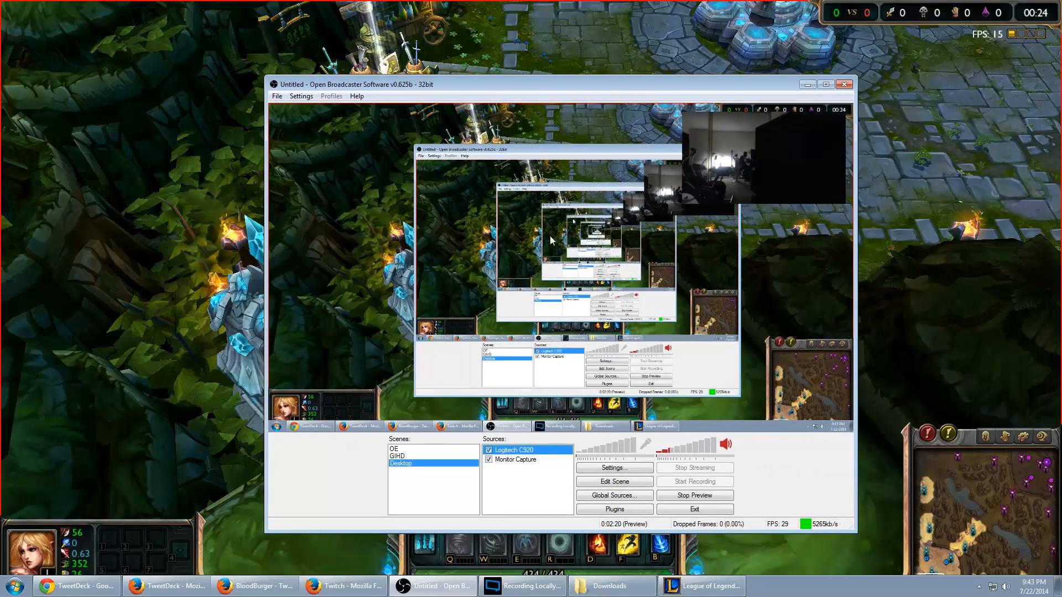
- Add a new scene named Game
right_click(420, 464)
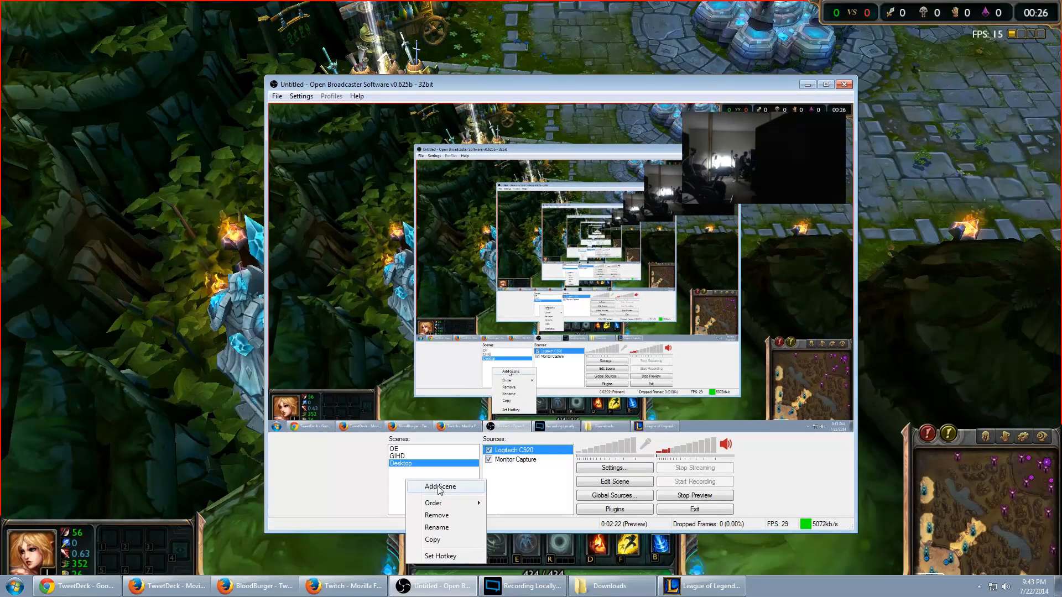
left_click(441, 487)
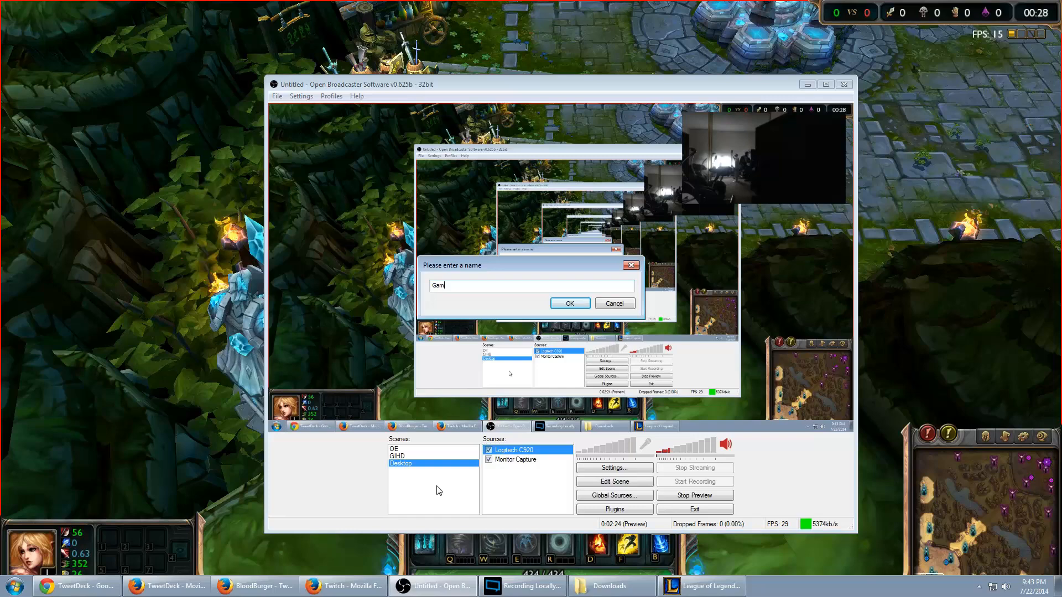
left_click(569, 302)
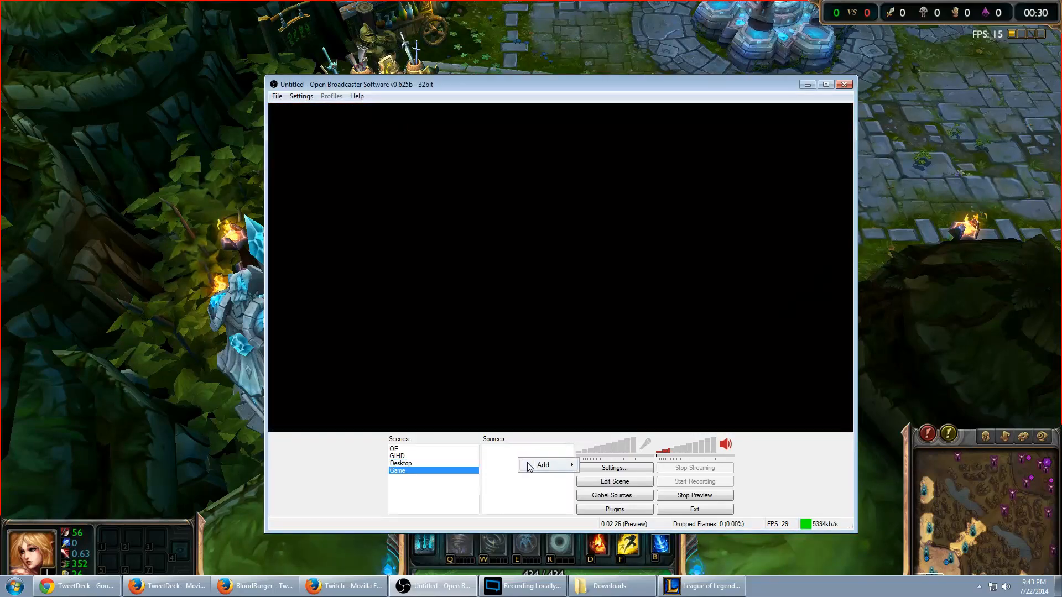
- Add a LoL Game Capture source capturing the League of Legends client
left_click(542, 465)
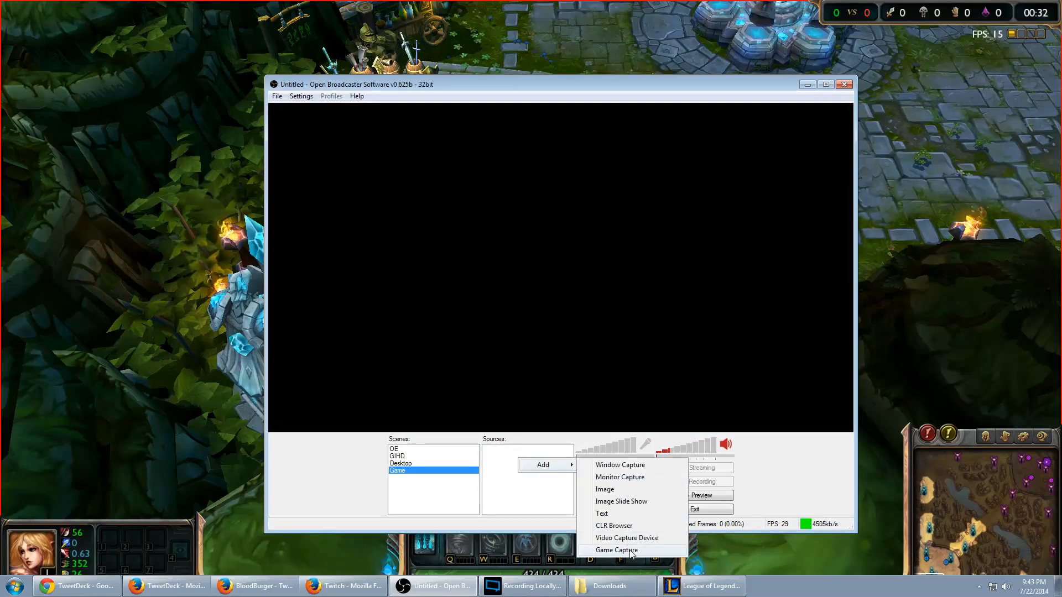
left_click(616, 549)
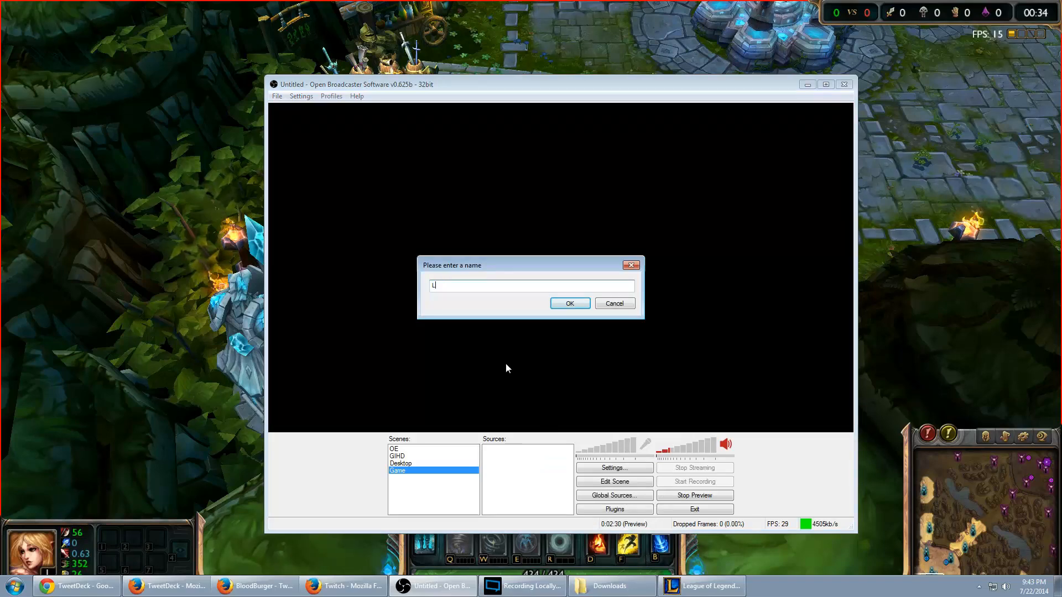
left_click(569, 303)
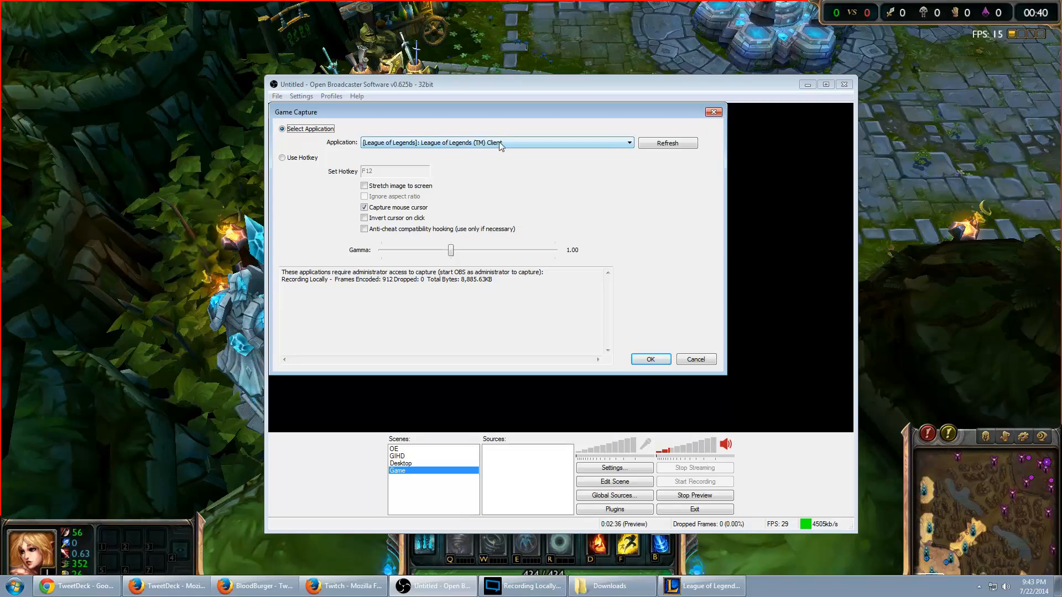
left_click(649, 359)
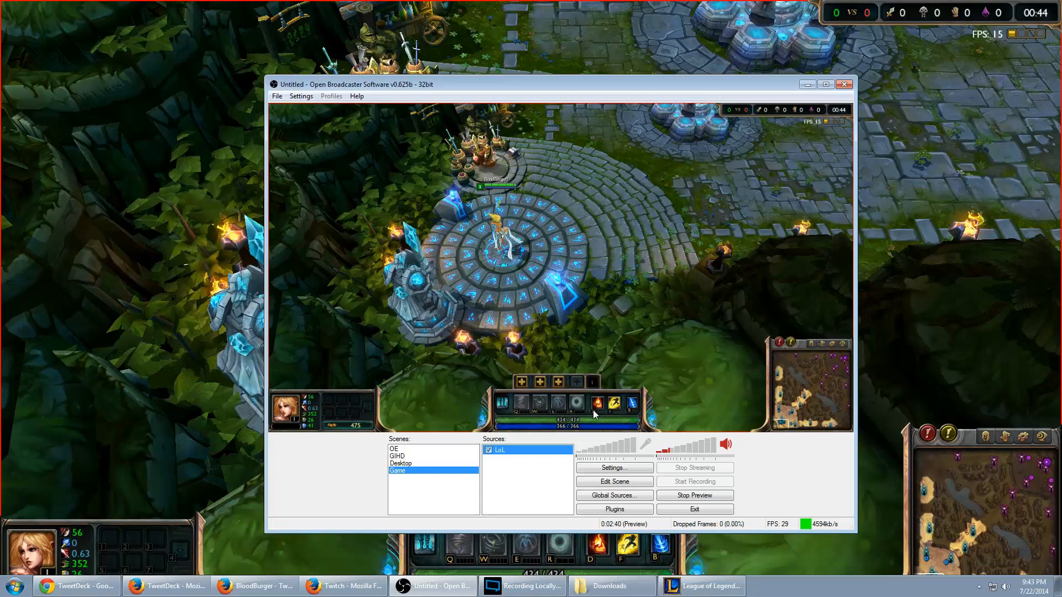
mouse_move(654, 391)
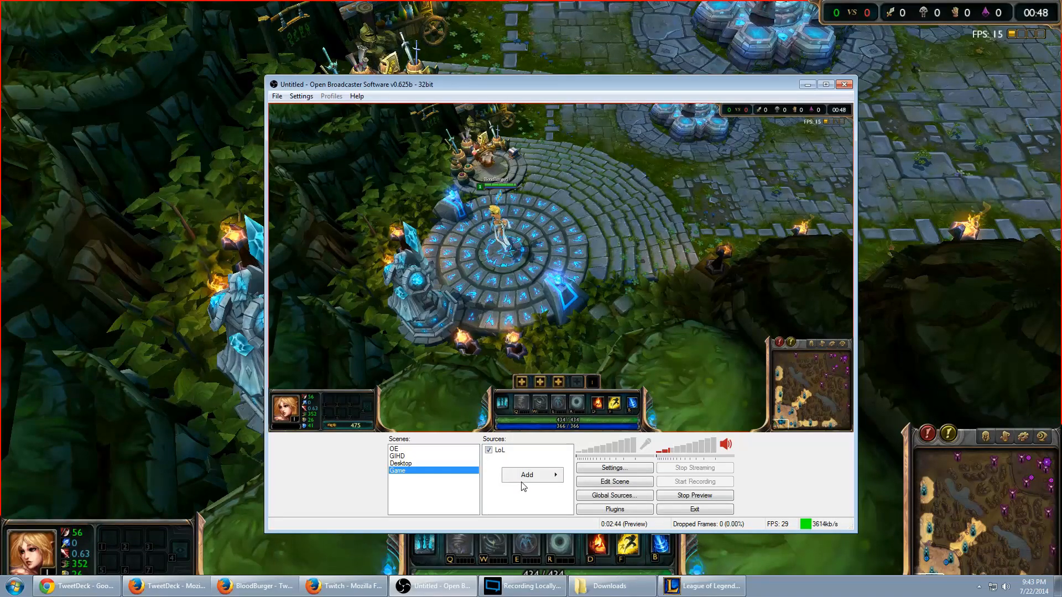
- Add a Video Capture Device source using the Logitech HD Pro Webcam C920
left_click(527, 475)
type("Logit")
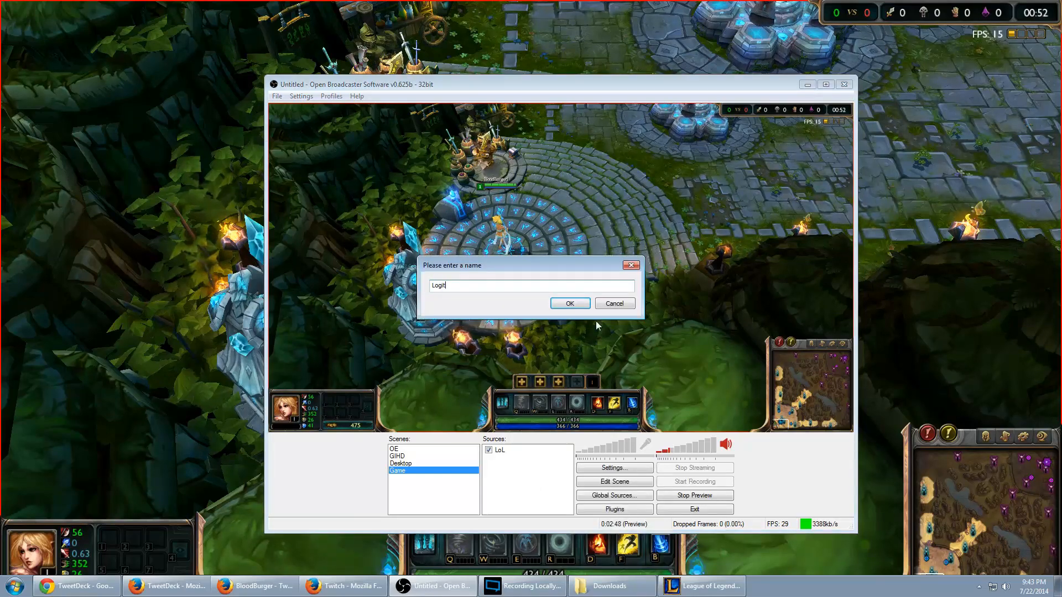
left_click(568, 304)
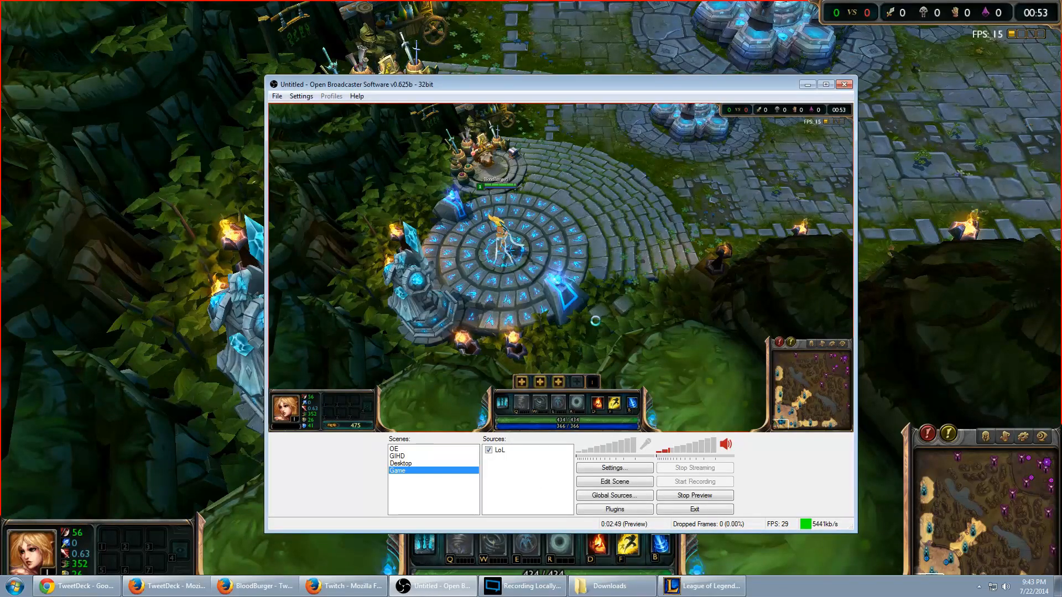
left_click(562, 166)
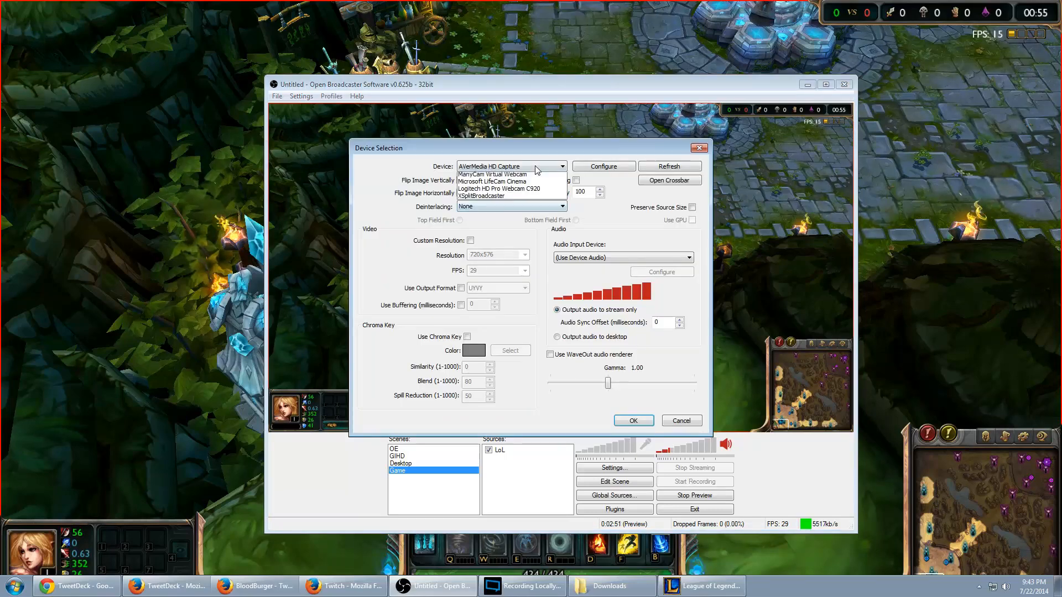
left_click(632, 421)
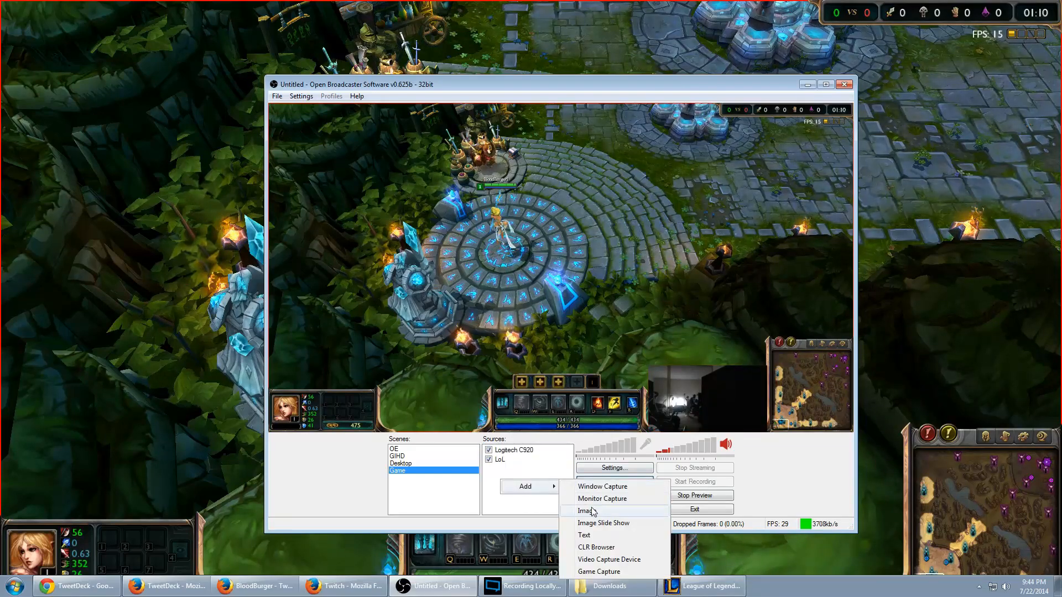
- Add the Twitter-2-(2ndqrt).png image source and place it above the game HUD
left_click(583, 511)
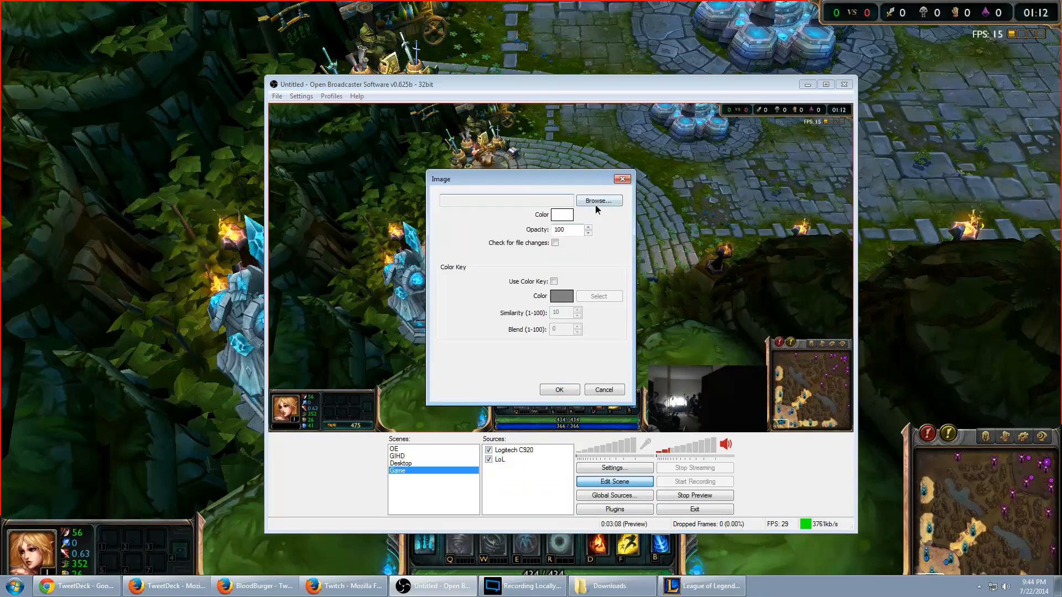
left_click(598, 201)
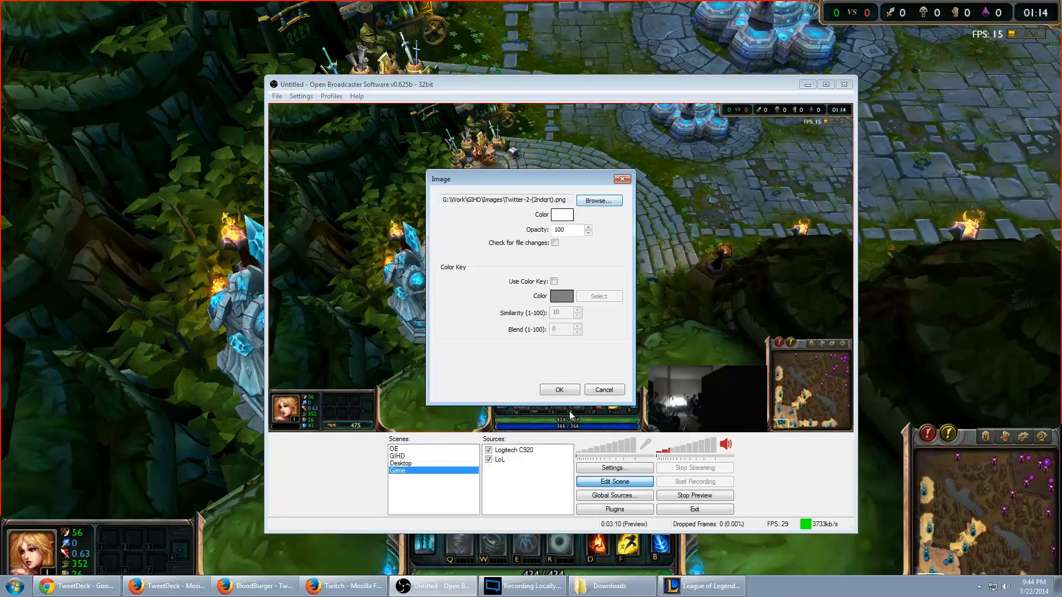
left_click(558, 389)
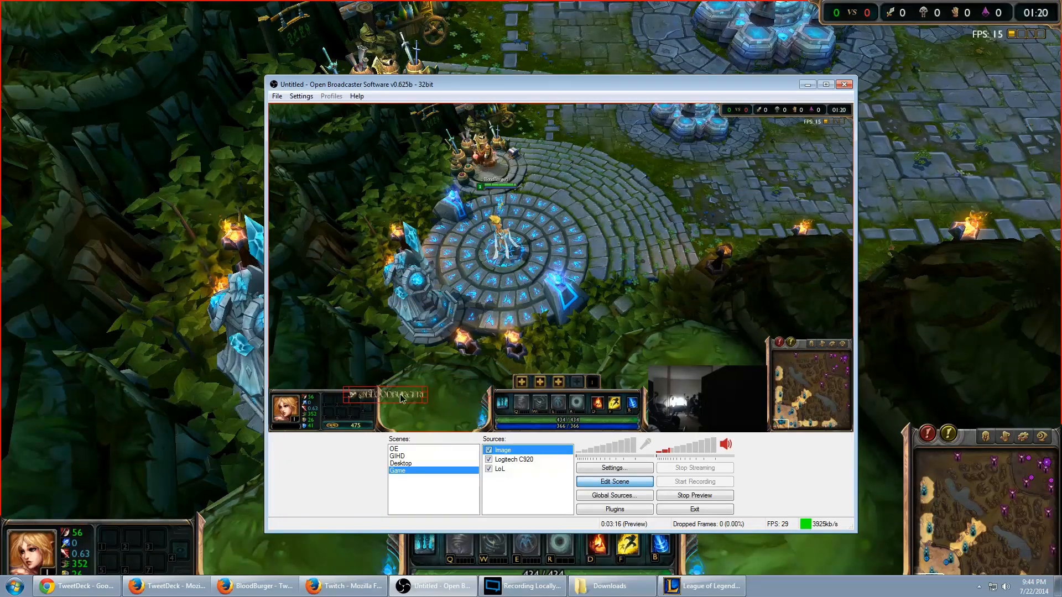
mouse_move(446, 384)
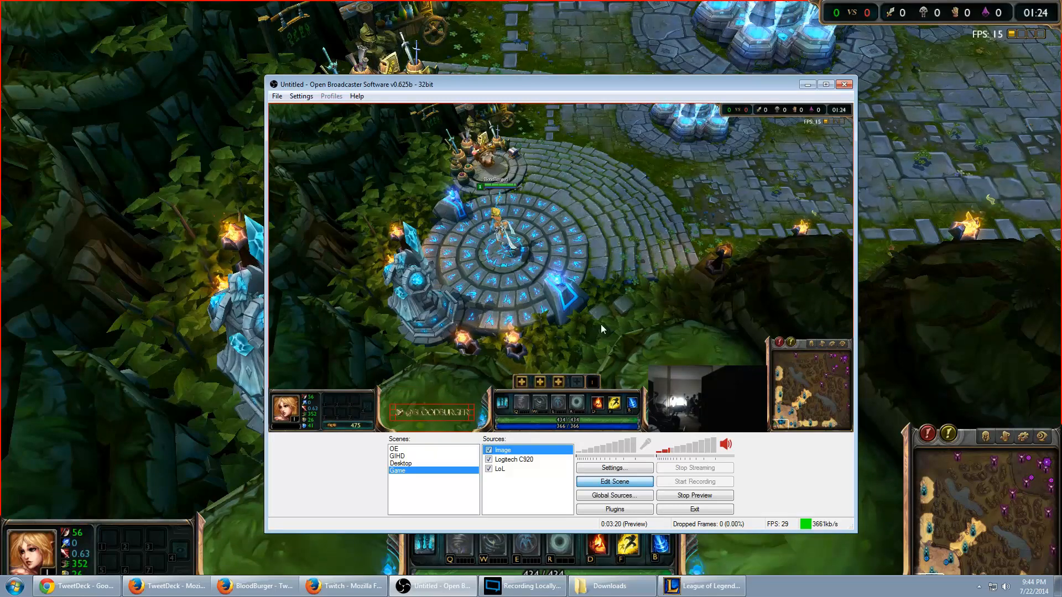
left_click(501, 469)
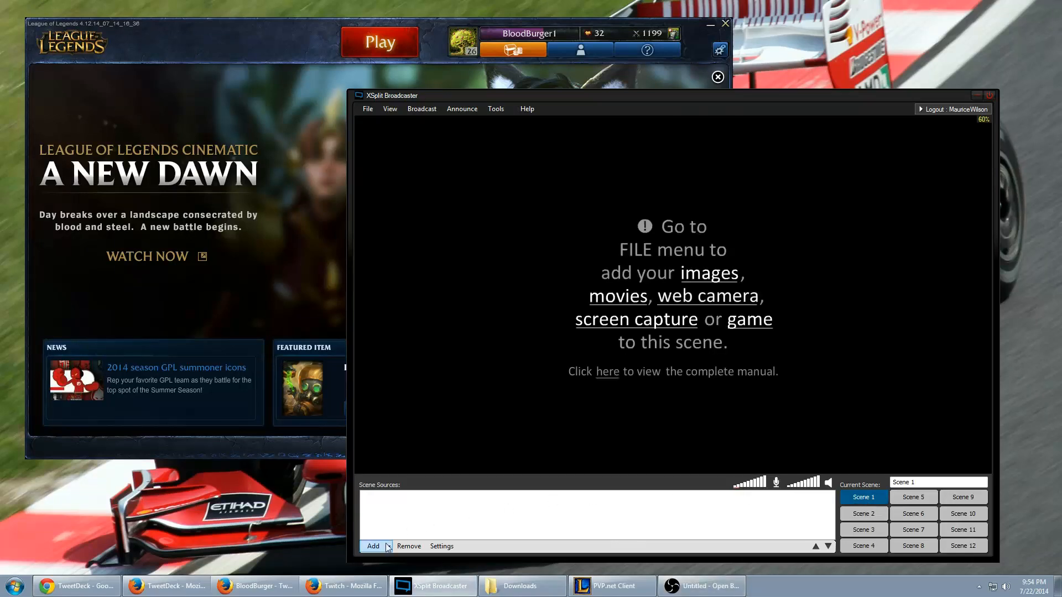
- Add a full-screen 1920x1080 screen region and the Logitech C920 webcam to Scene 1
left_click(374, 546)
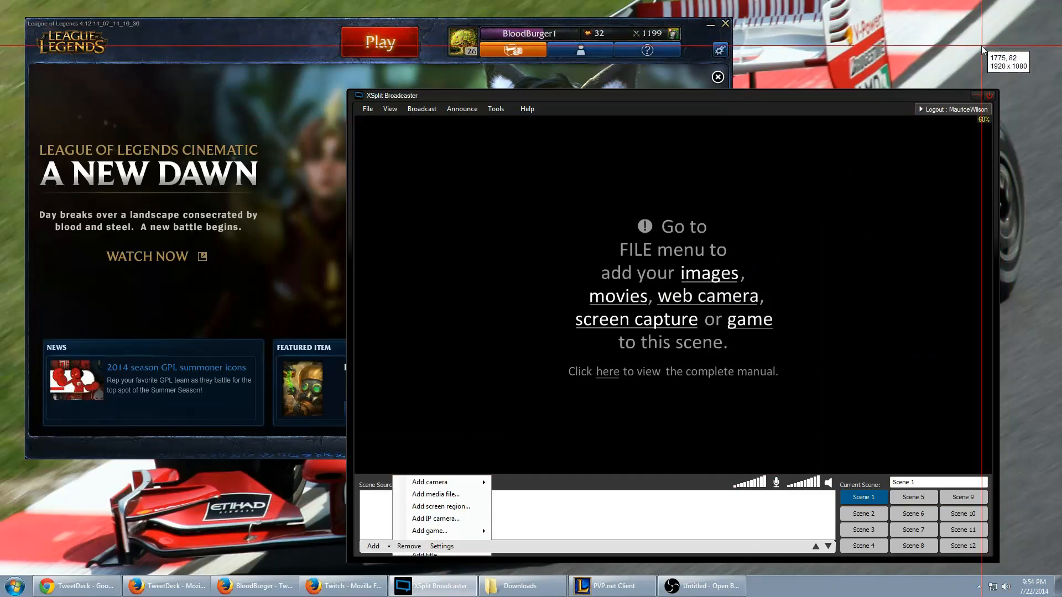
left_click(440, 506)
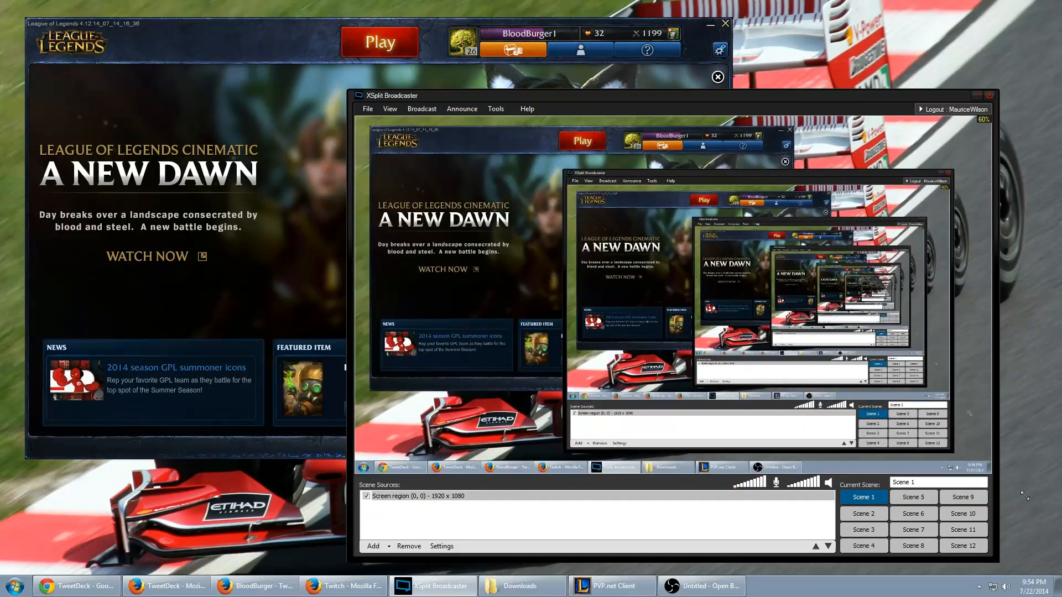
left_click(372, 547)
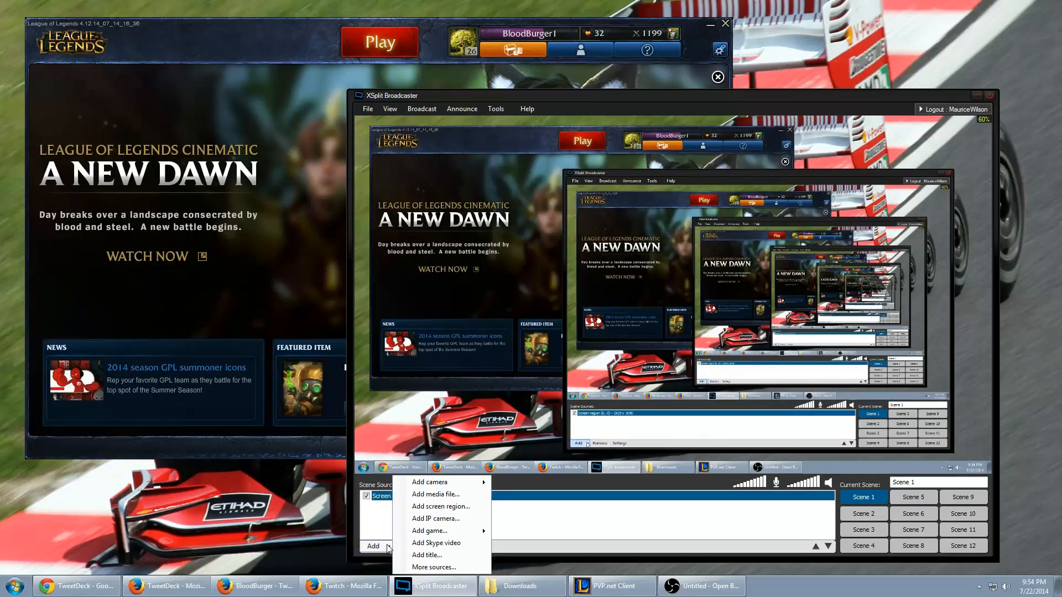
mouse_move(436, 542)
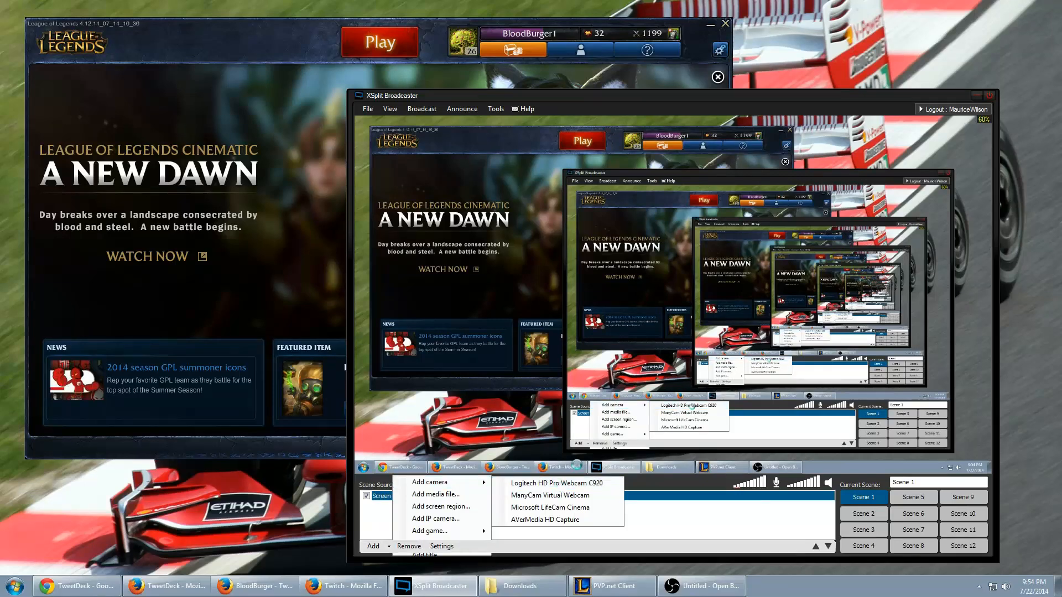
left_click(557, 483)
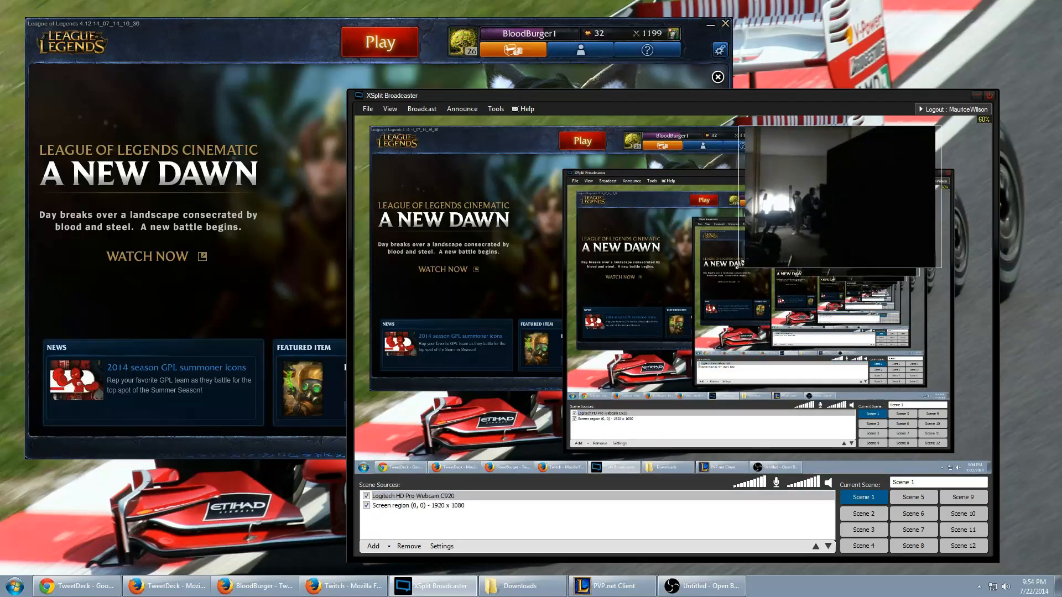
left_click(412, 496)
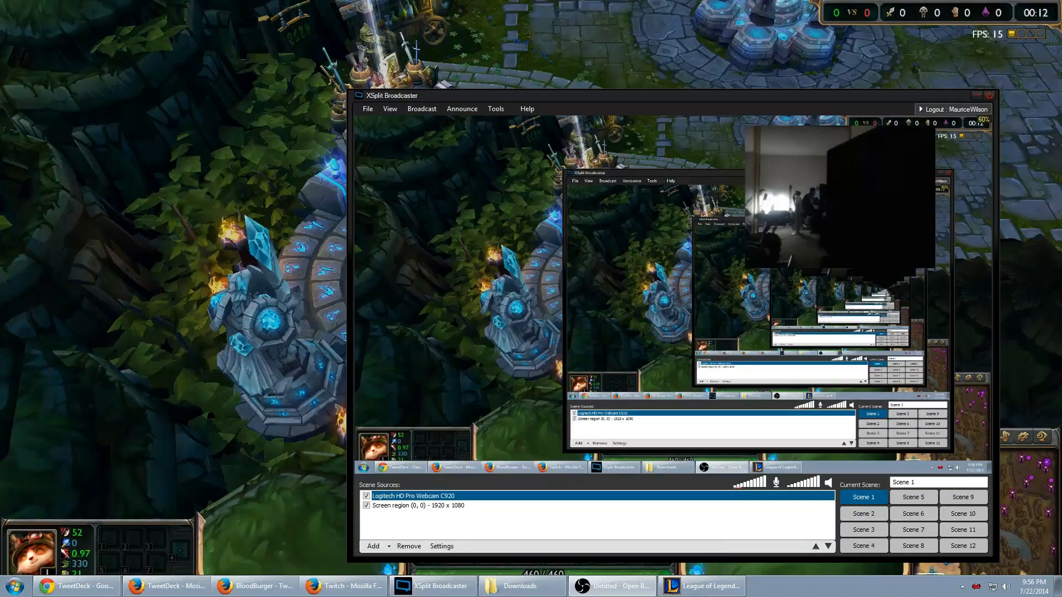
- In Scene 2, add the League of Legends client game capture and the Logitech C920 webcam
left_click(863, 513)
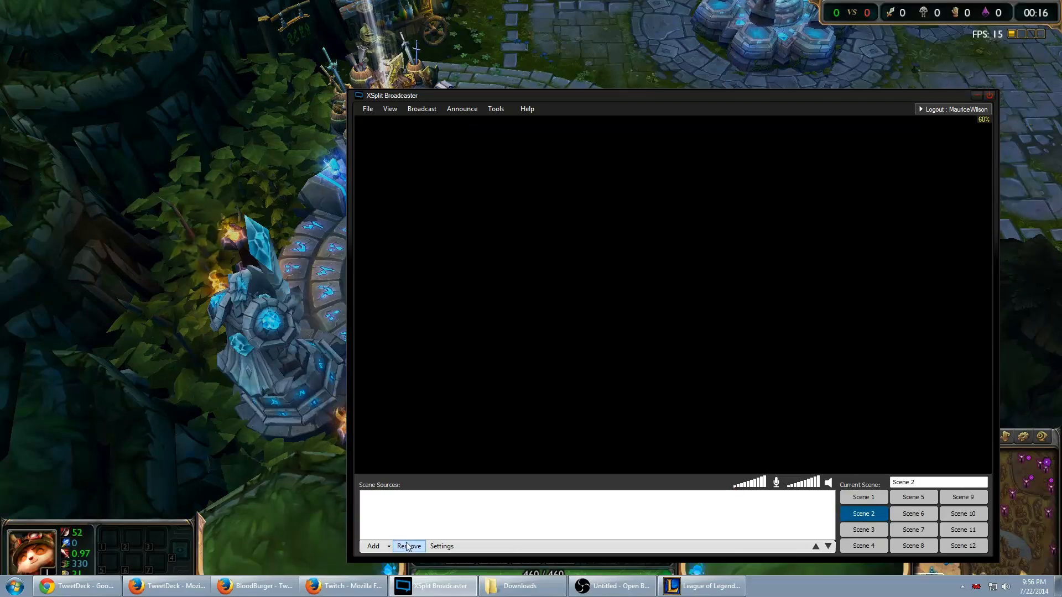
left_click(373, 546)
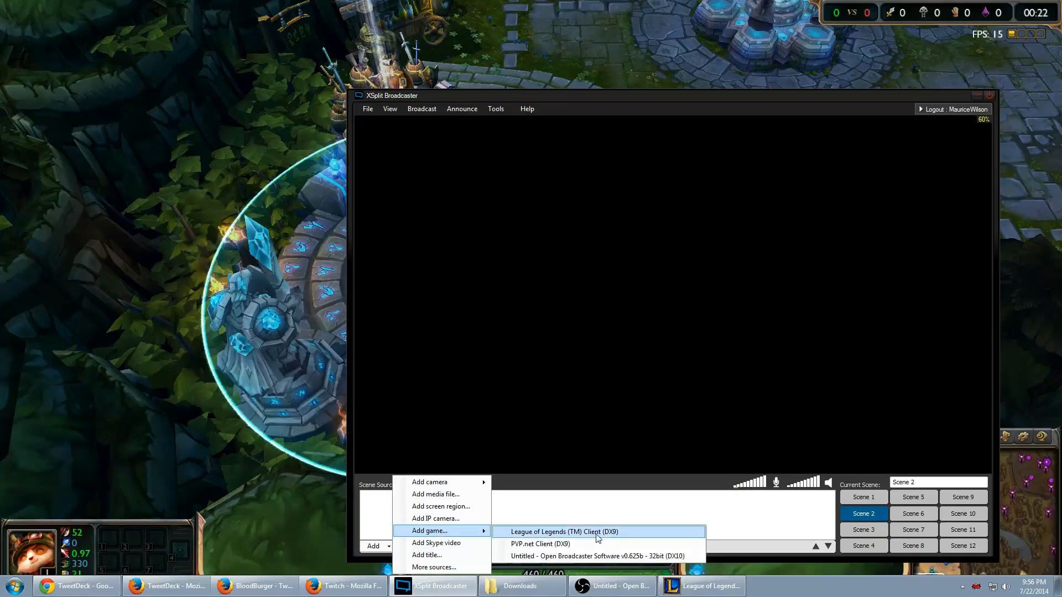
left_click(562, 532)
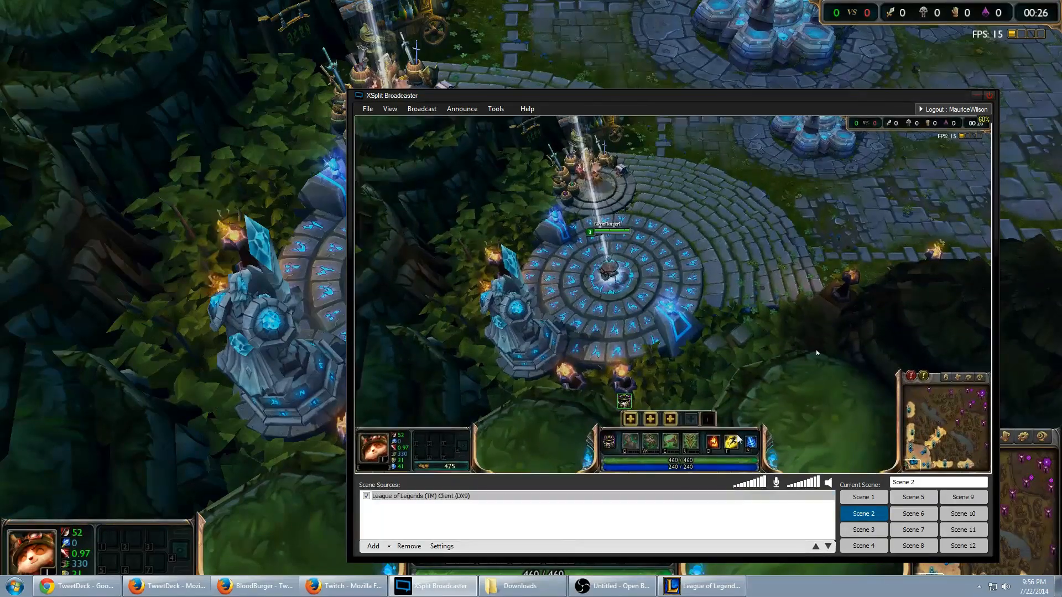
left_click(372, 546)
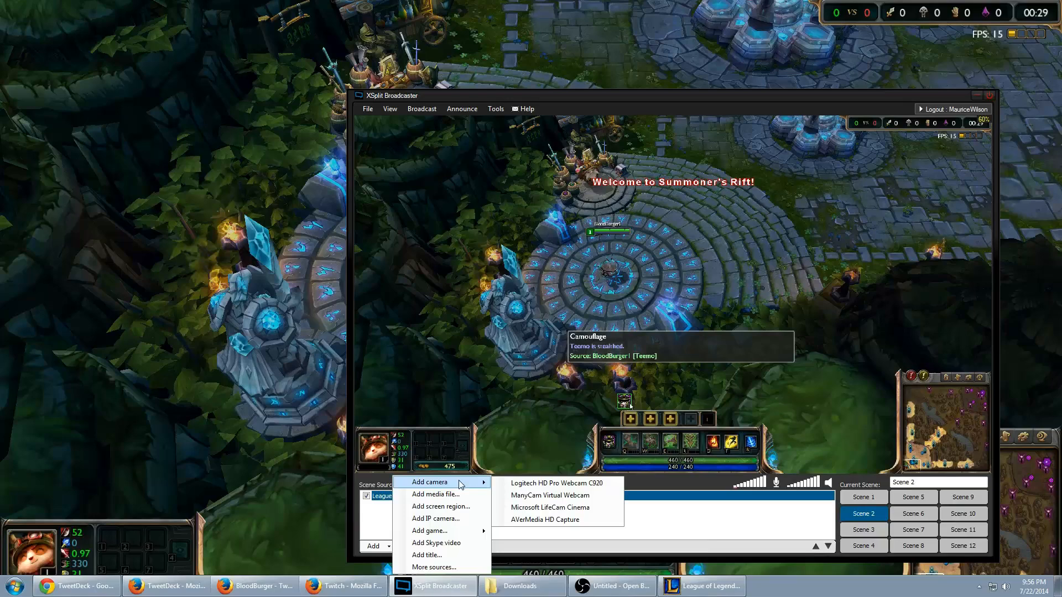
left_click(551, 483)
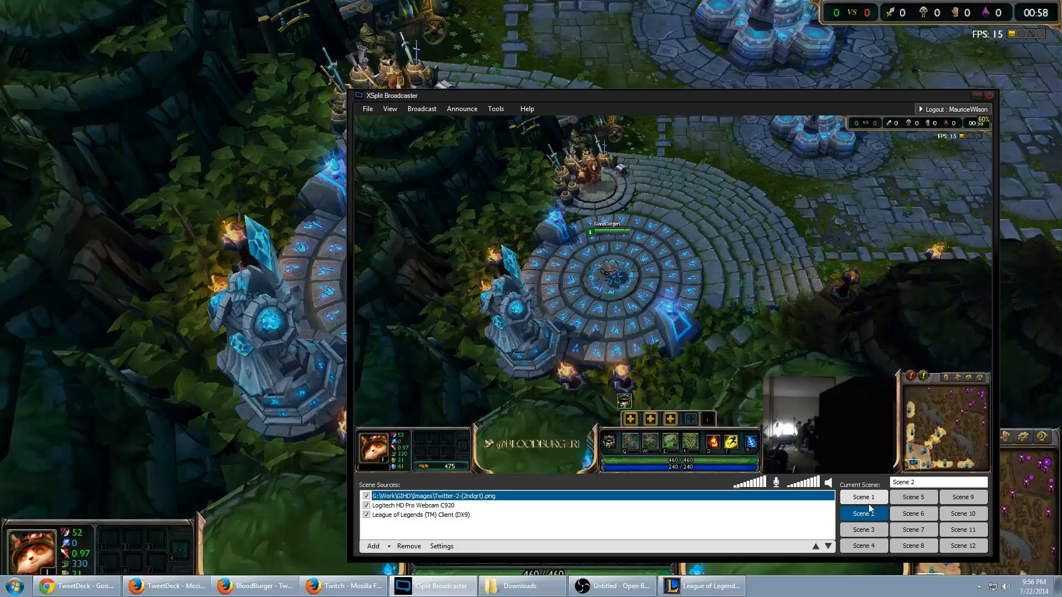
left_click(863, 497)
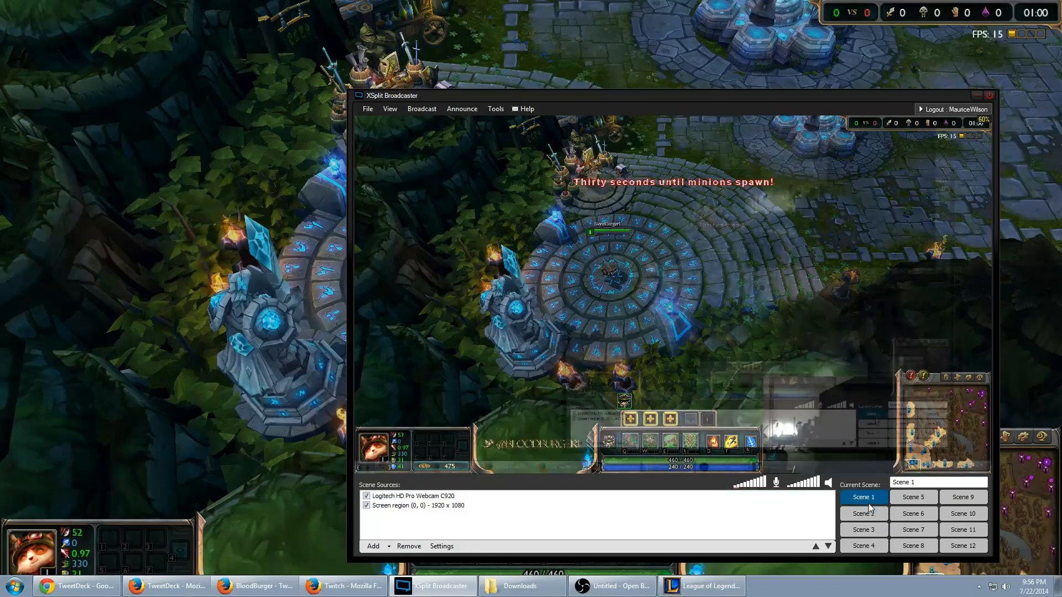
left_click(863, 514)
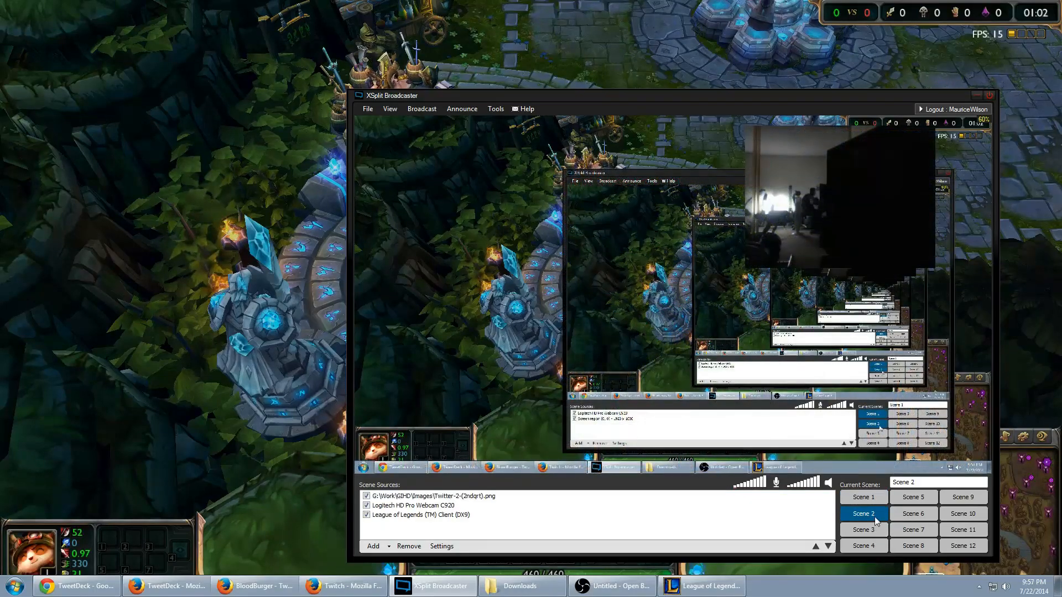
left_click(863, 497)
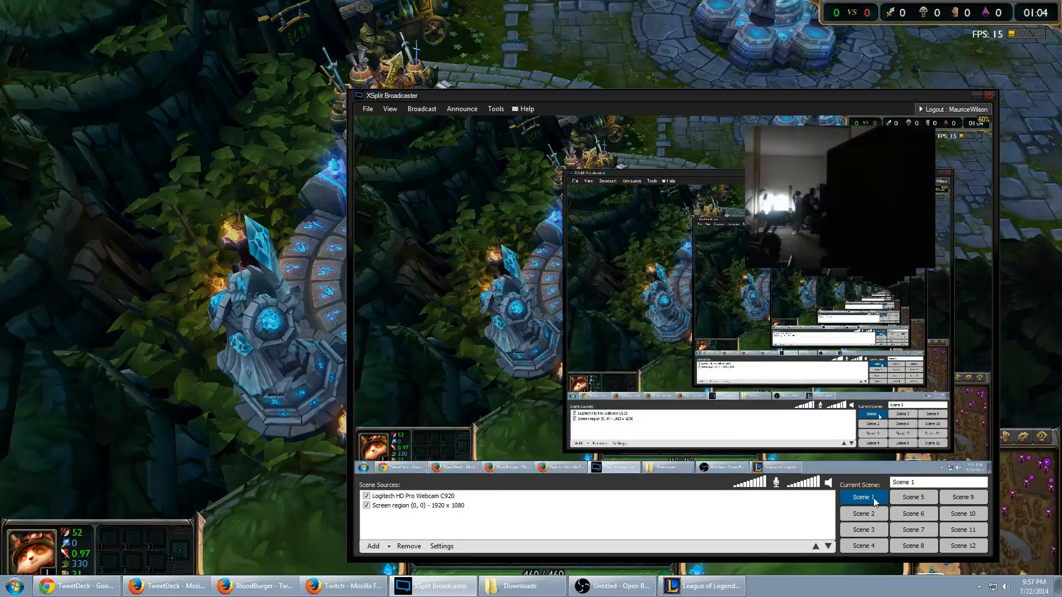
left_click(862, 513)
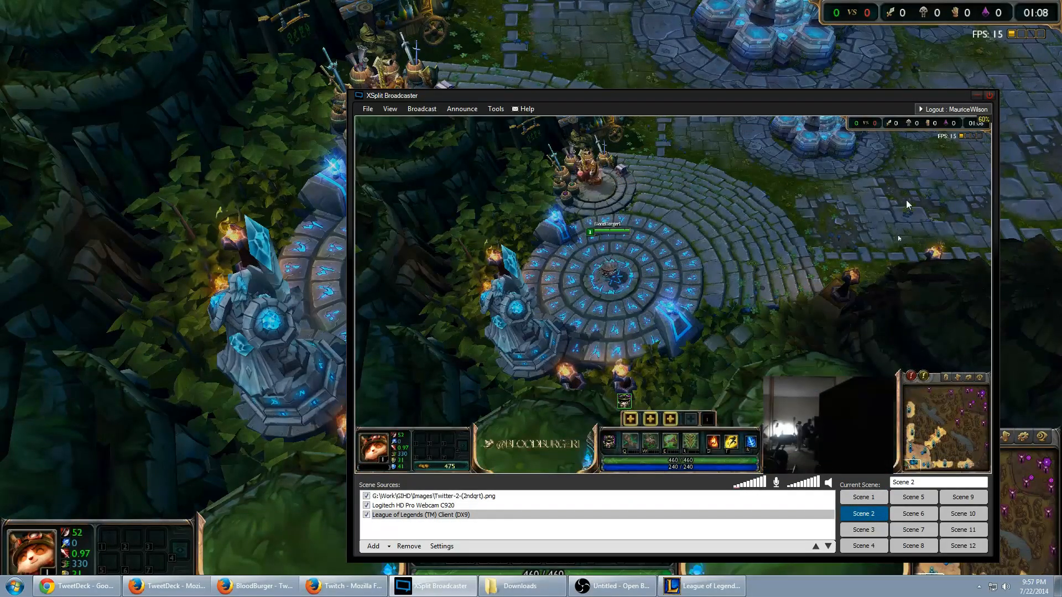
mouse_move(858, 229)
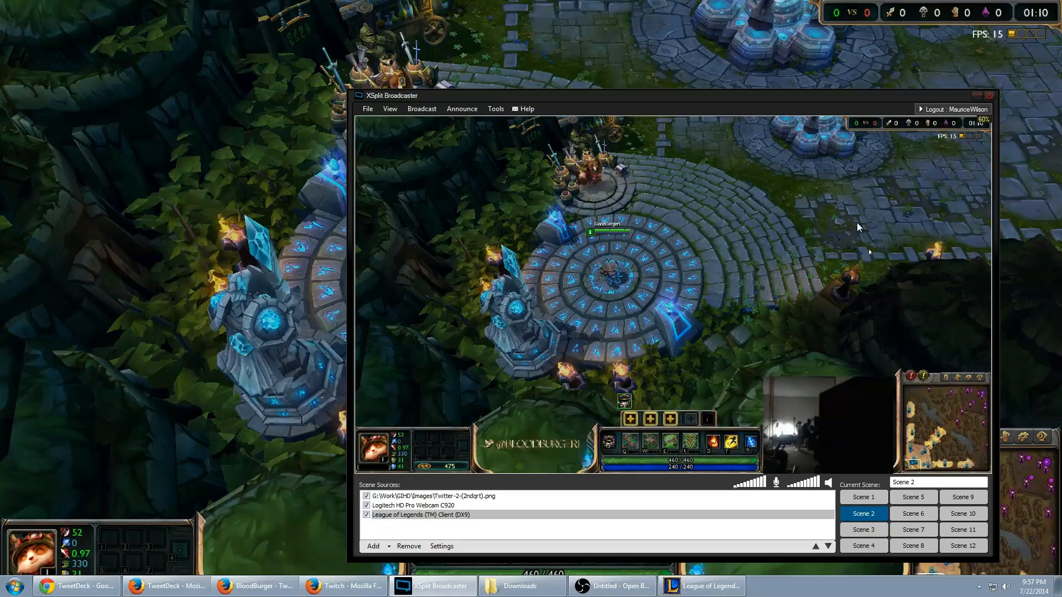